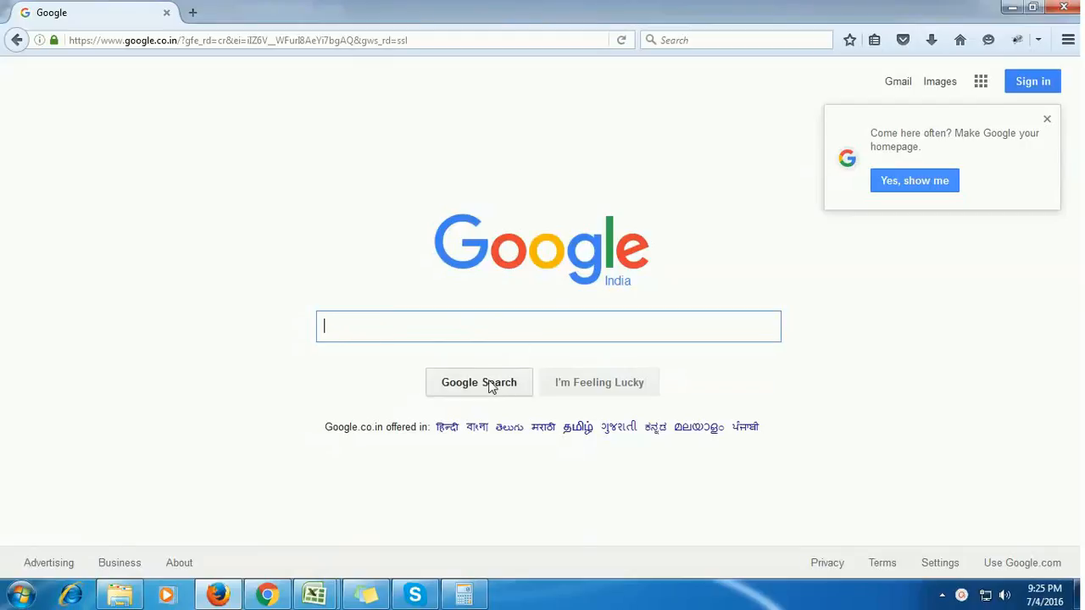
mouse_move(461, 342)
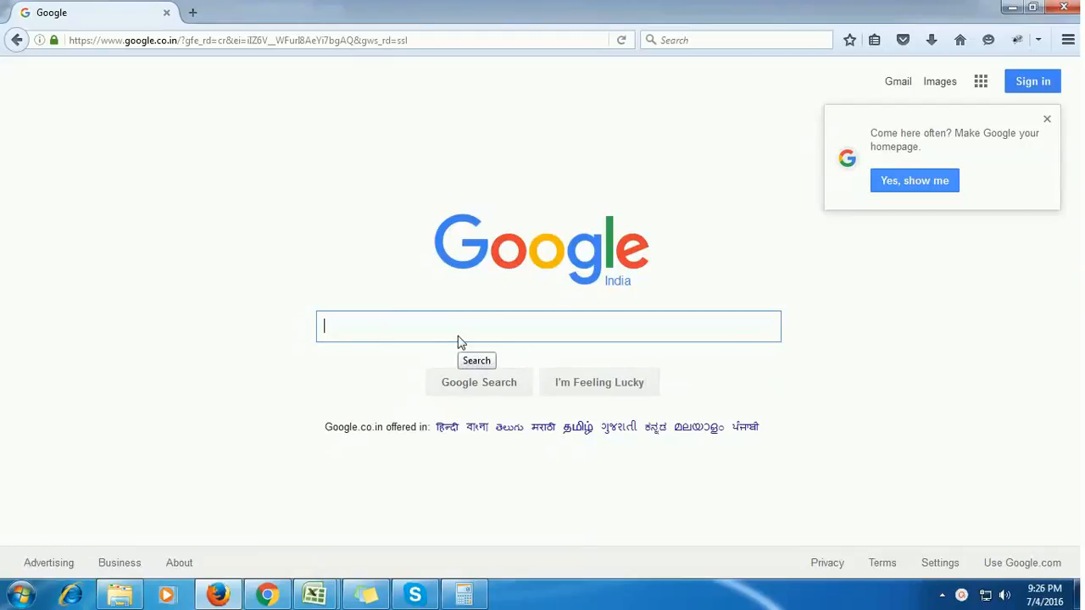
Enter the word search on the Google page, then return to the macro in the VBA editor
text(search)
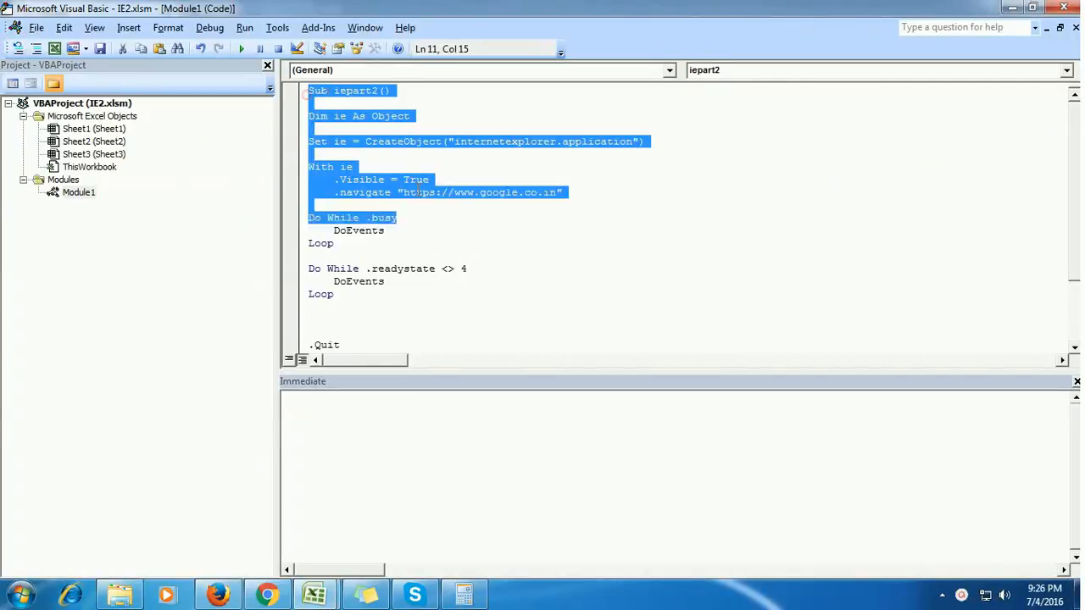
Select and review the Dim ie As Object declaration at the top of the macro
click(393, 115)
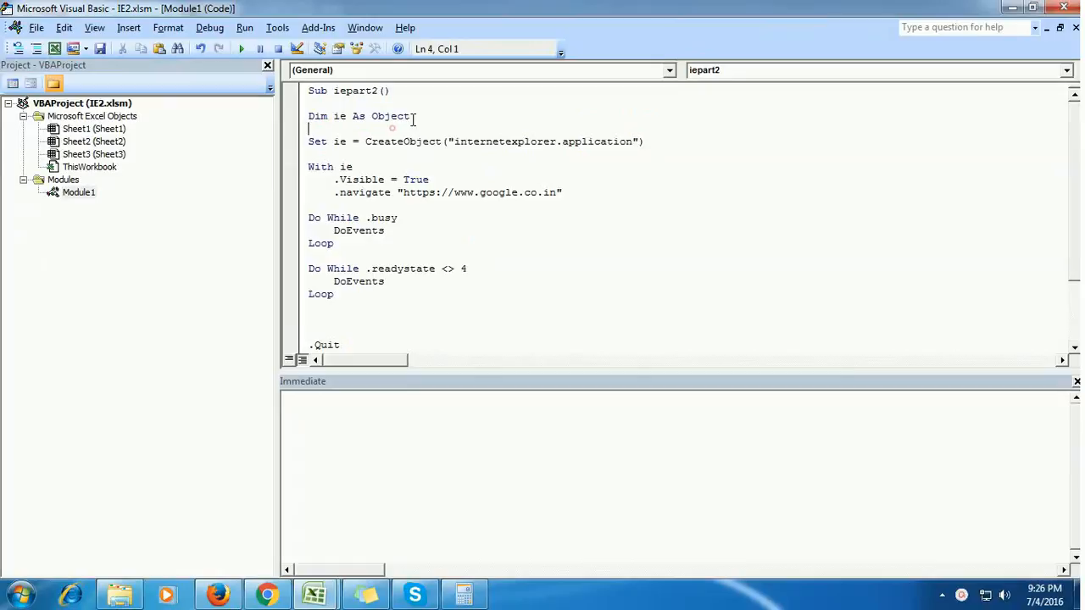
triple_click(356, 115)
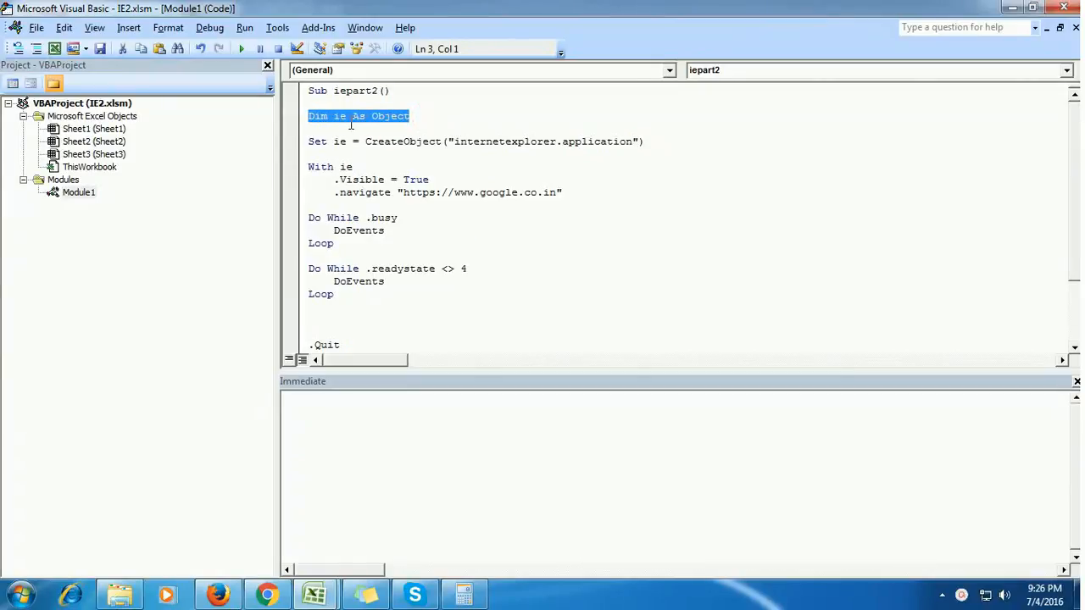
double_click(389, 115)
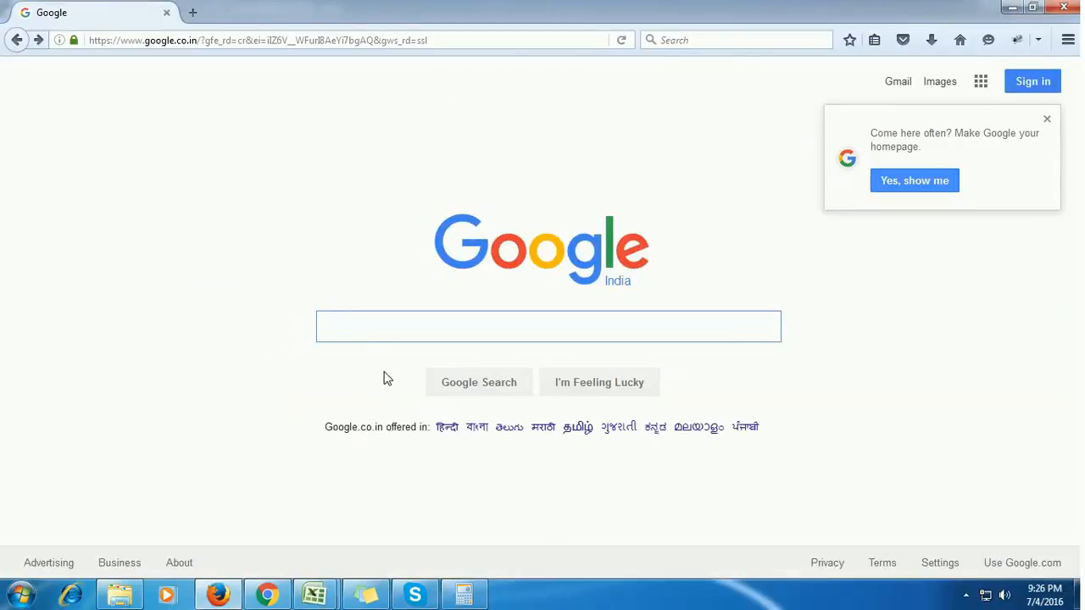
Inspect the Google search box element to read its input tag's id and name
right_click(343, 326)
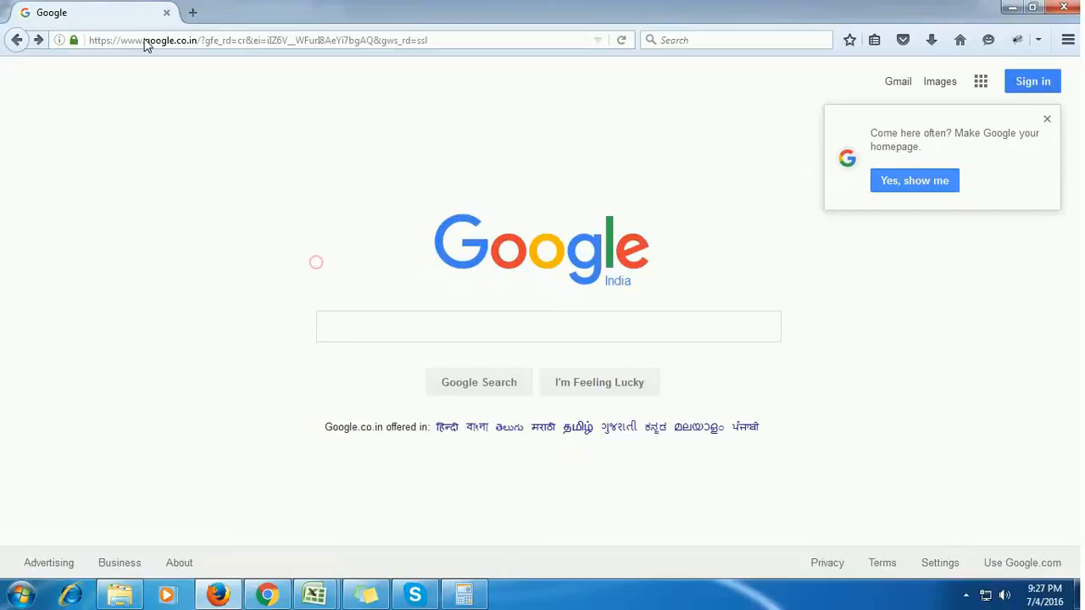
click(549, 326)
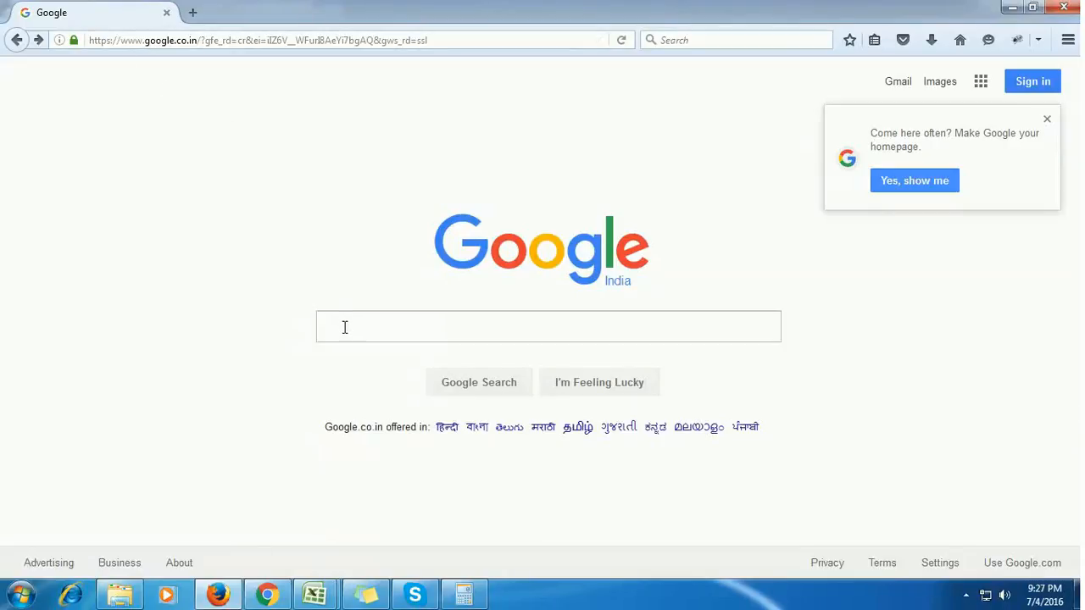
right_click(342, 326)
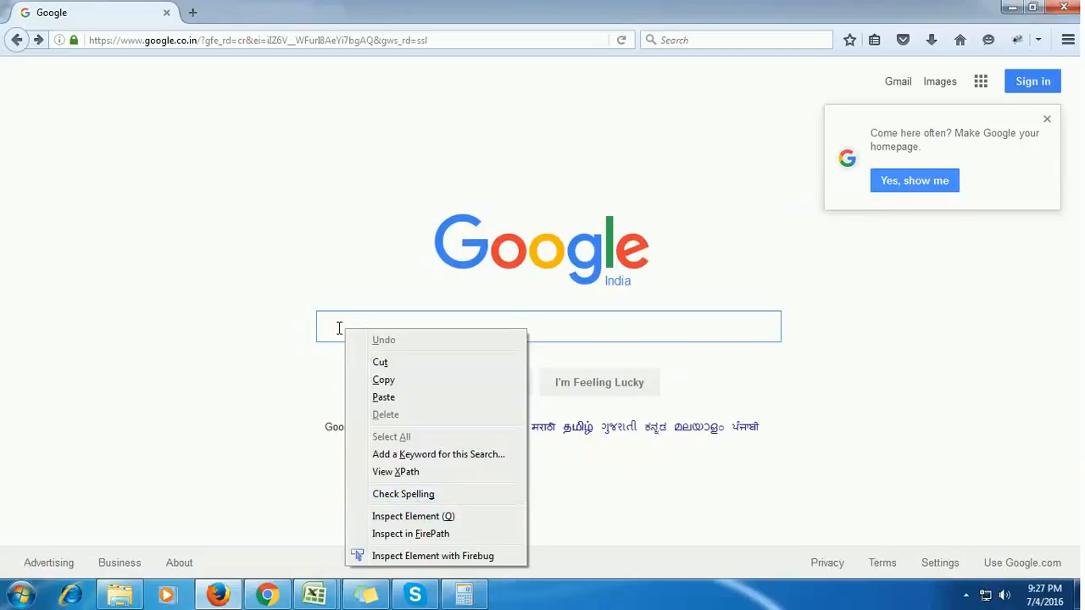
mouse_move(427, 522)
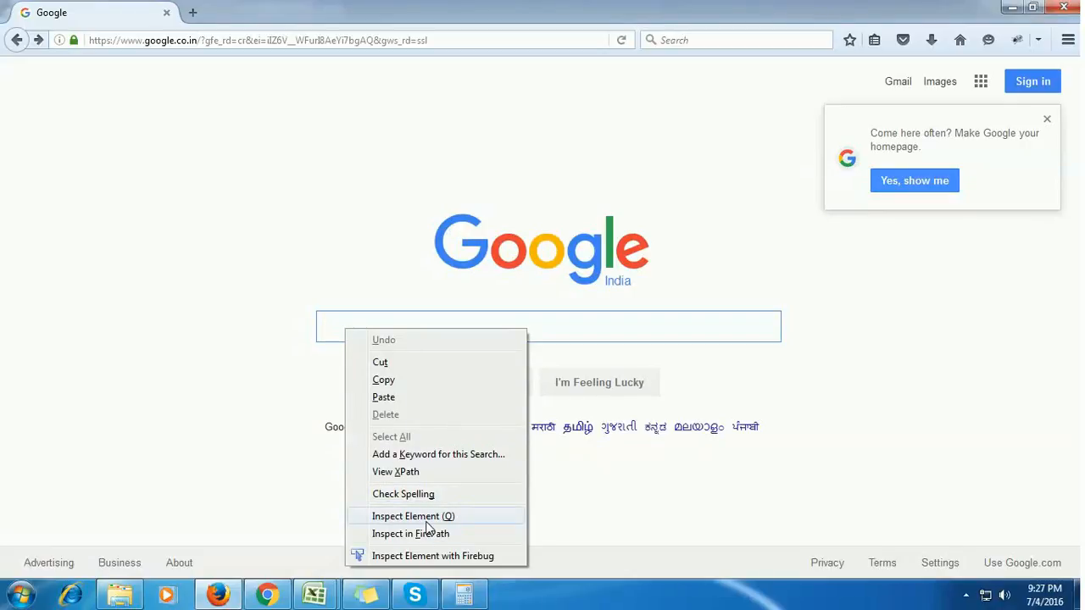
click(413, 515)
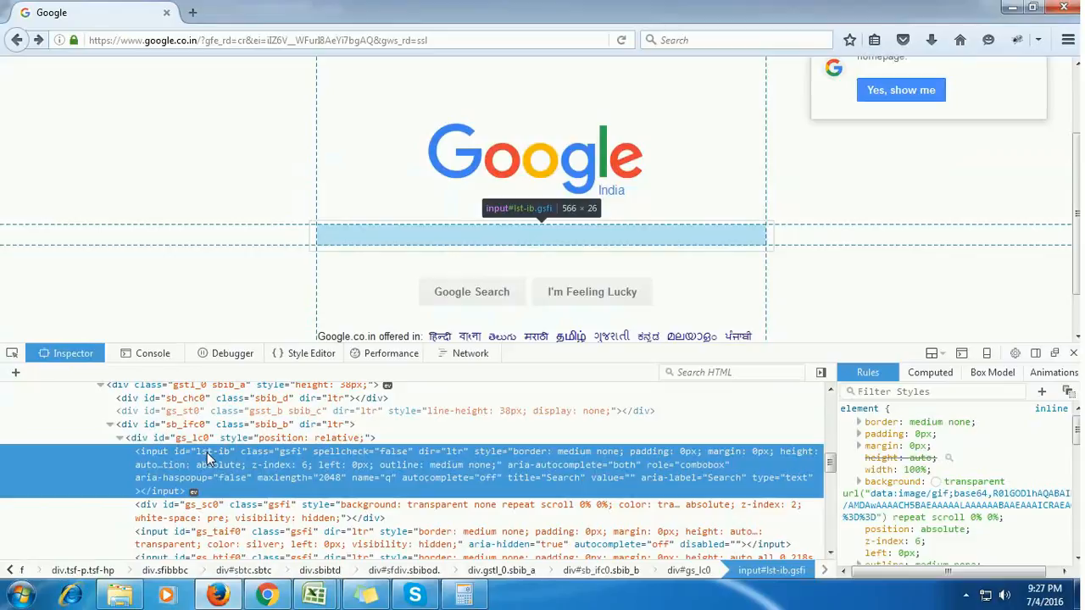
mouse_move(210, 475)
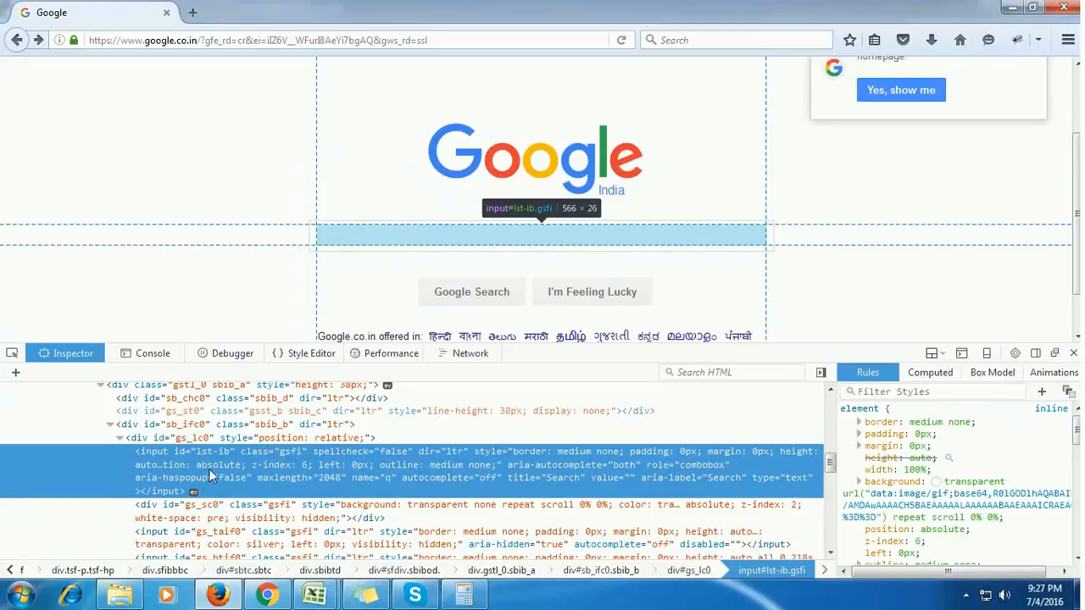
mouse_move(627, 471)
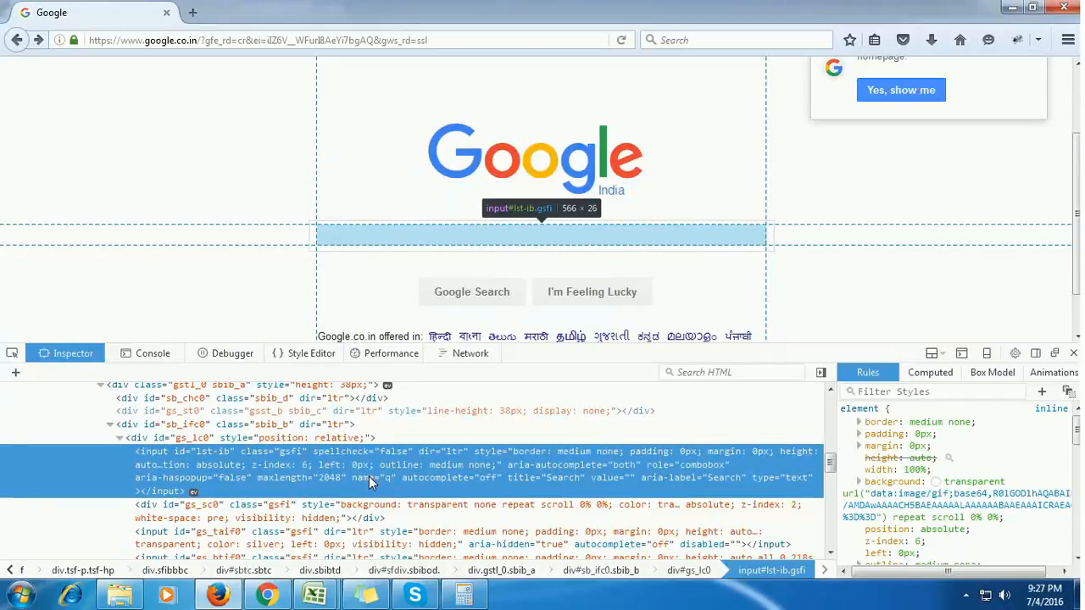
mouse_move(763, 485)
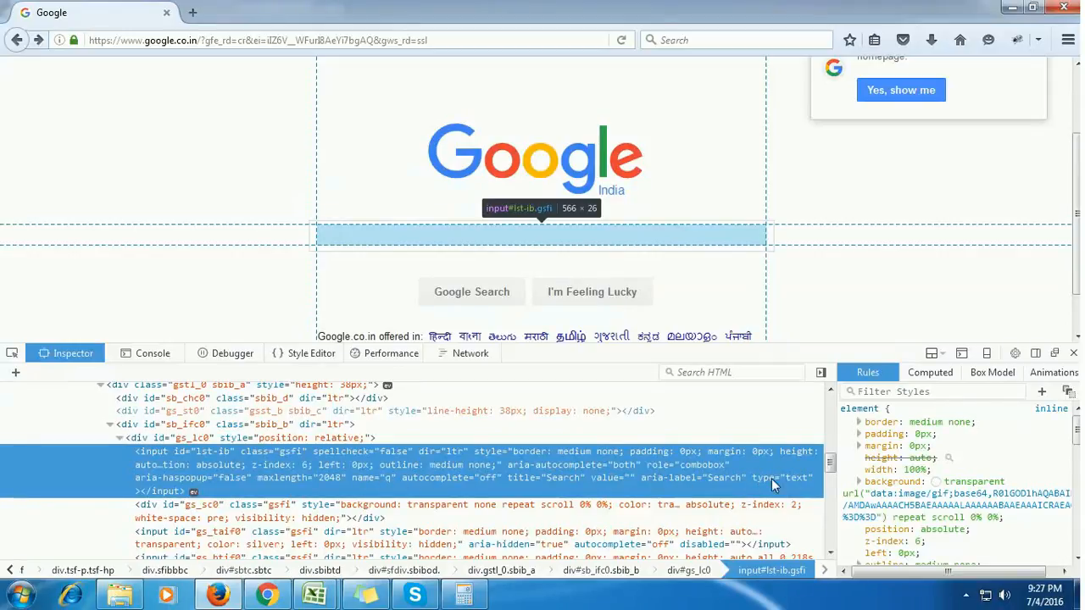
mouse_move(373, 488)
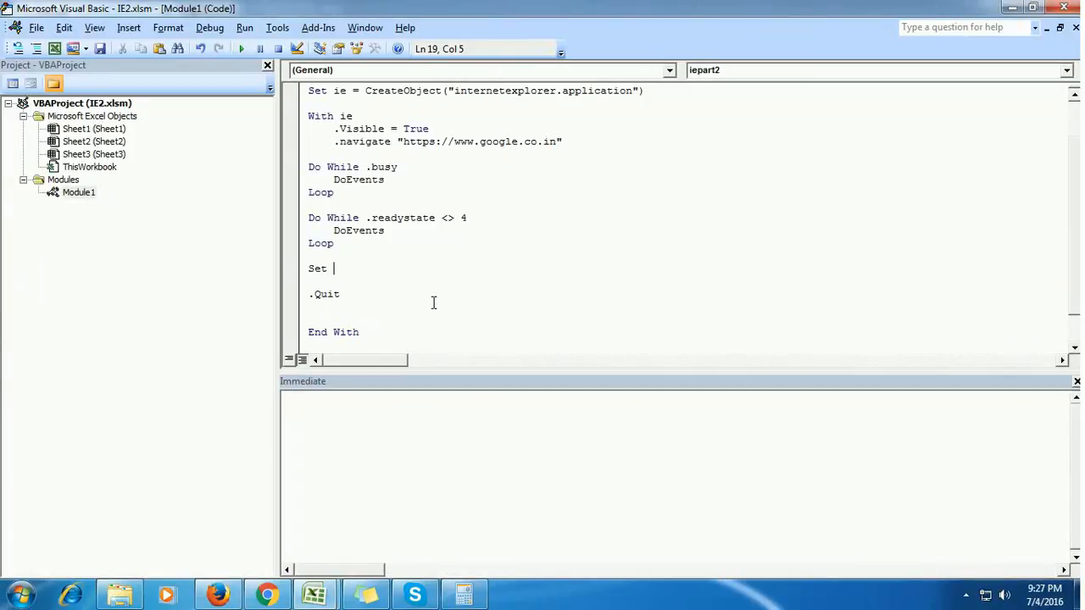
Write Set searchtxt=.document.getelementbyid( on the new line before .Quit
text(search)
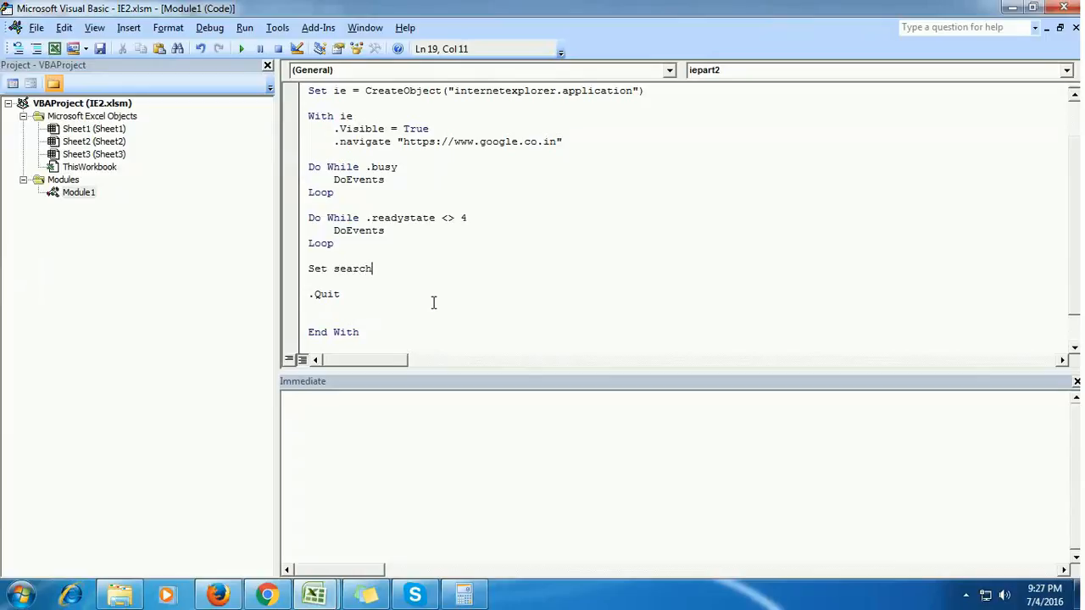
text(txt=)
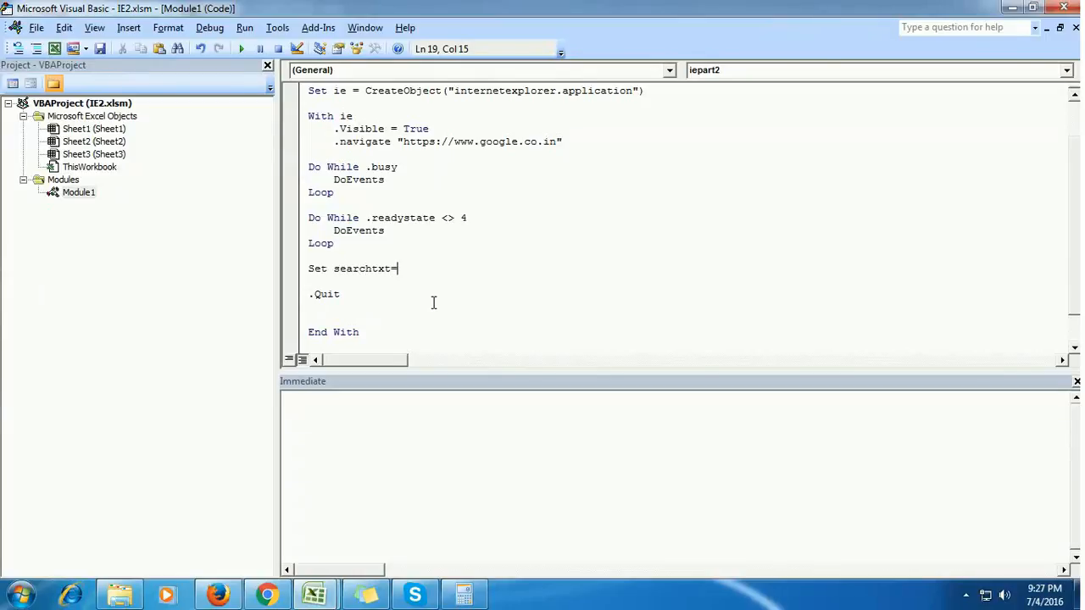
text(.d)
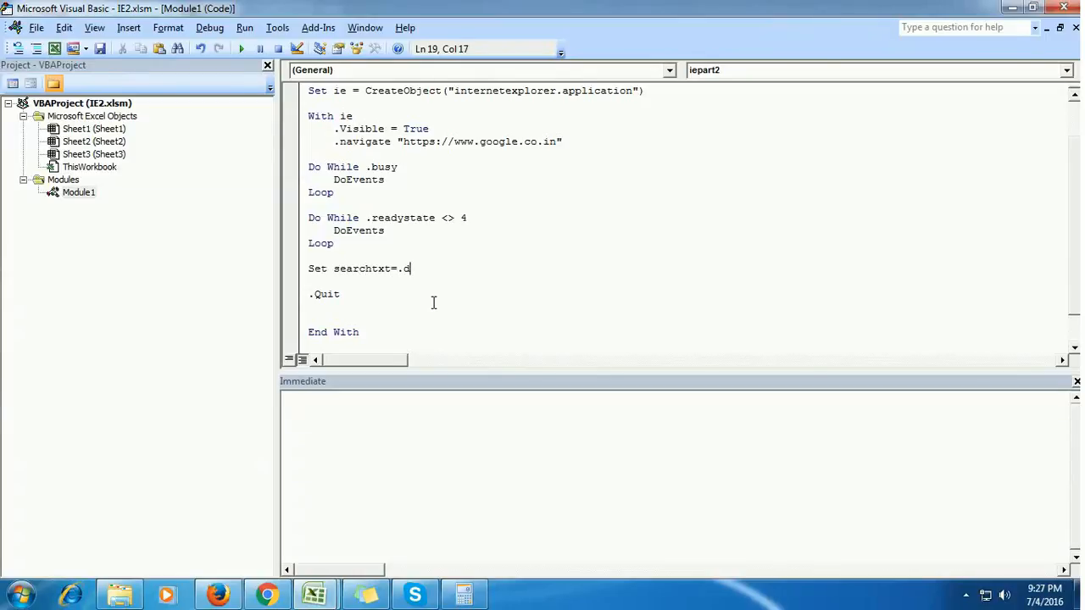
text(ocuem)
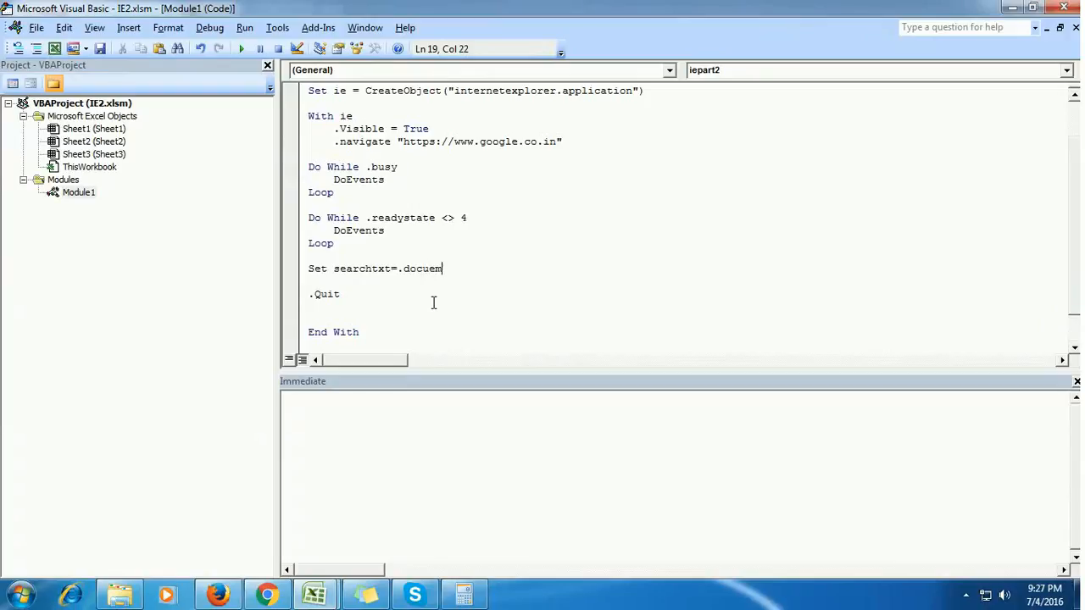
text(nt)
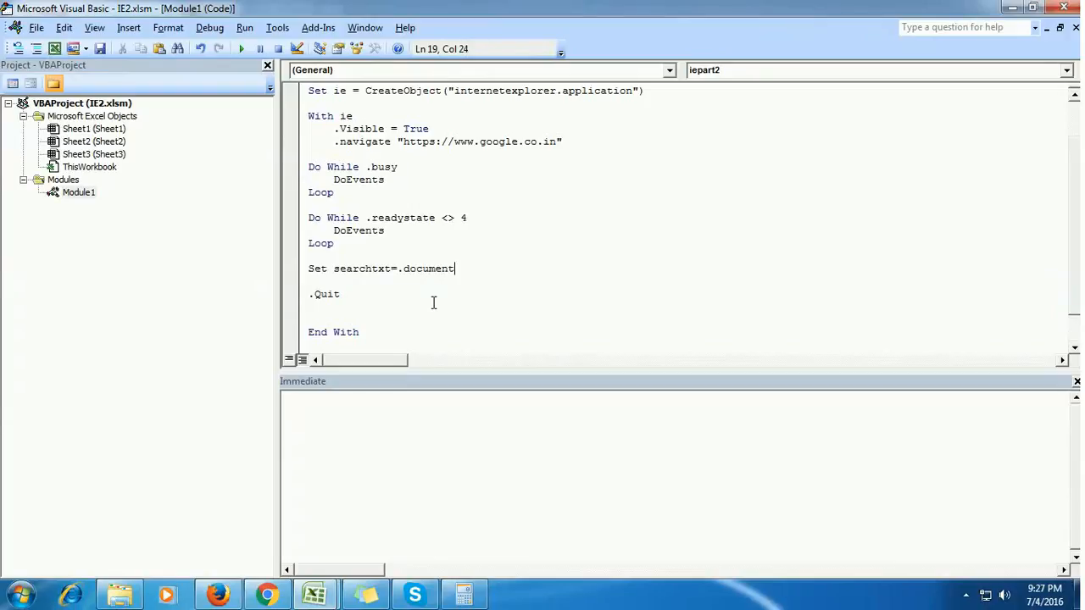
text(.getelment)
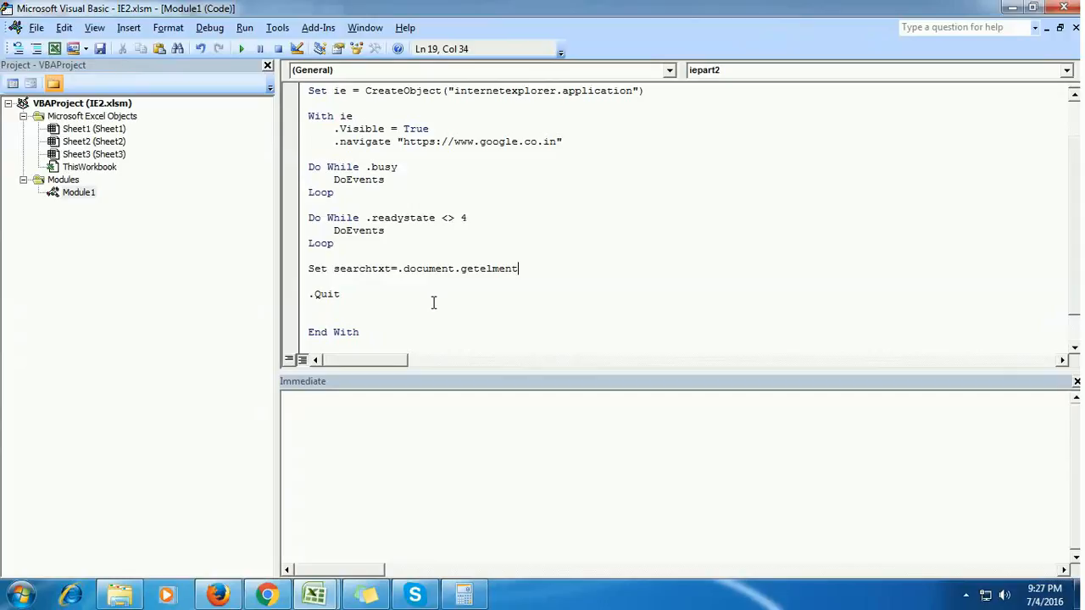
text(byid()
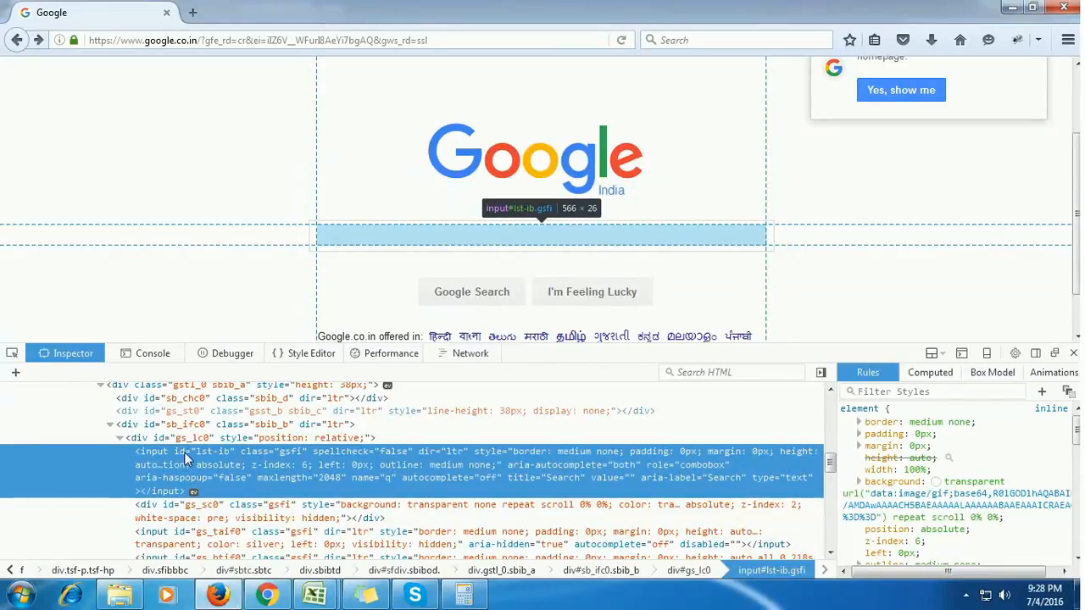
mouse_move(386, 485)
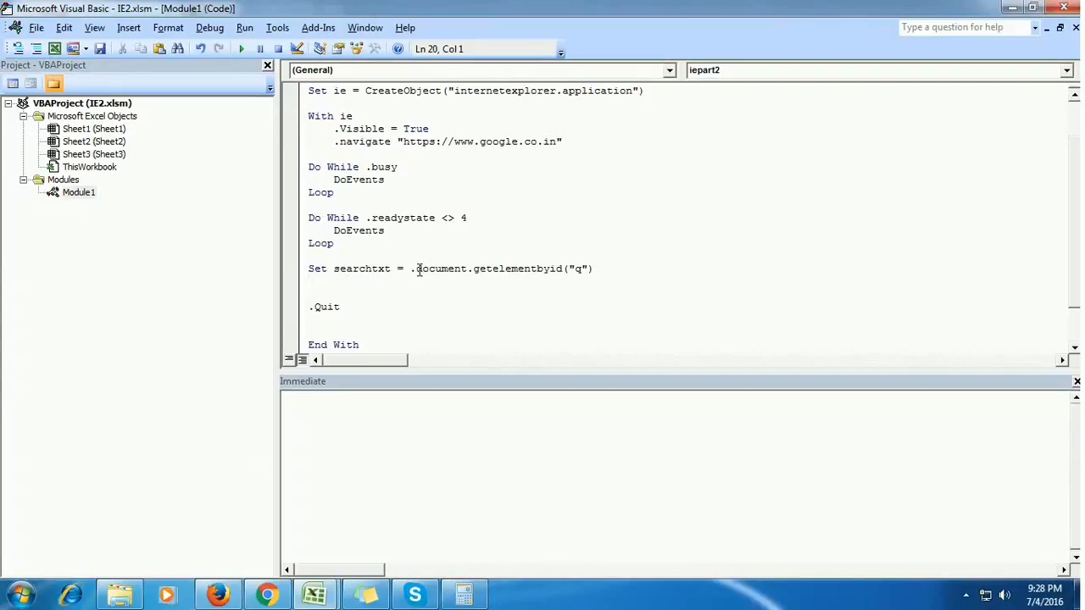
Add the line searchtxt.value="Amarandaz assigning the search term to the box
double_click(365, 268)
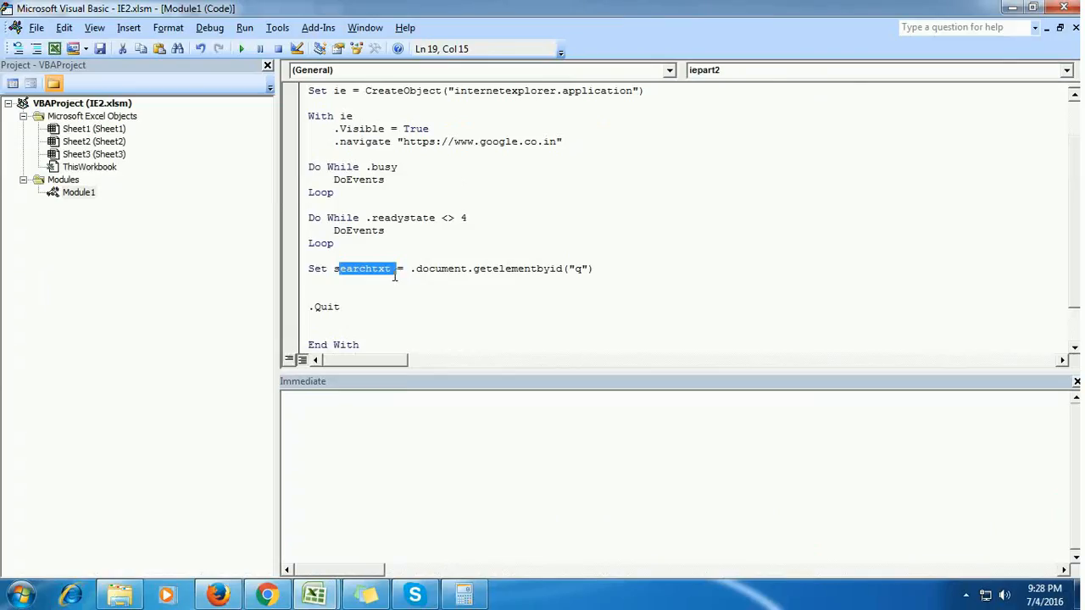
mouse_move(461, 275)
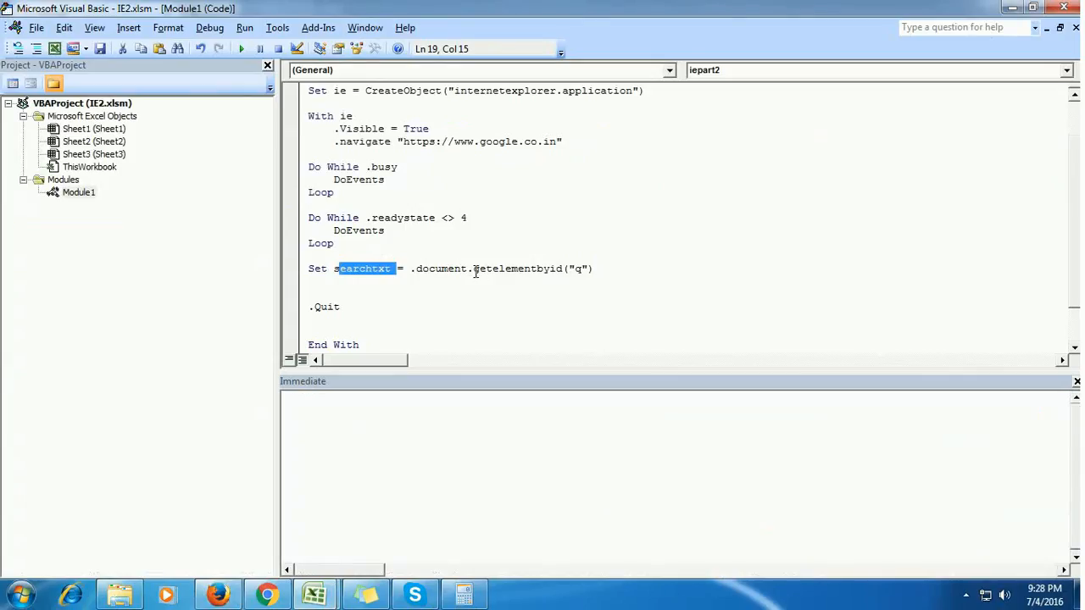
double_click(517, 268)
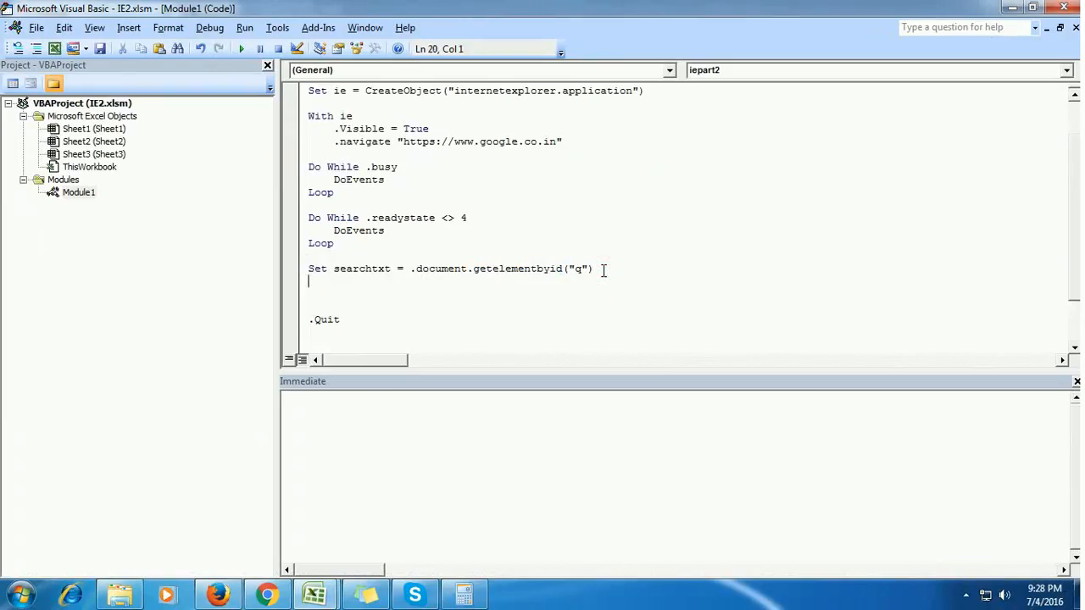
text(se)
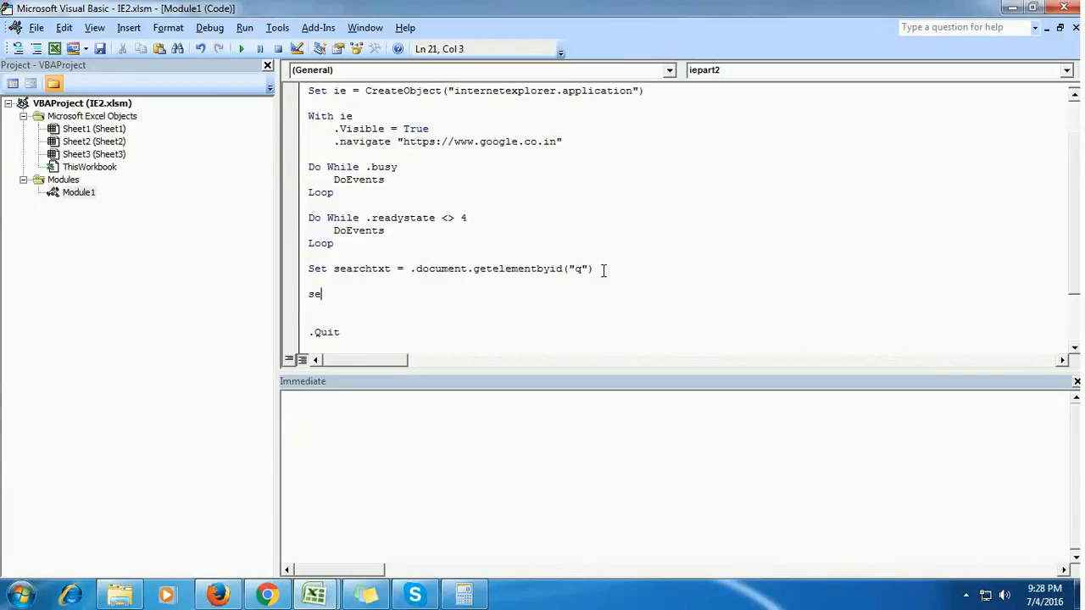
text(archtxt)
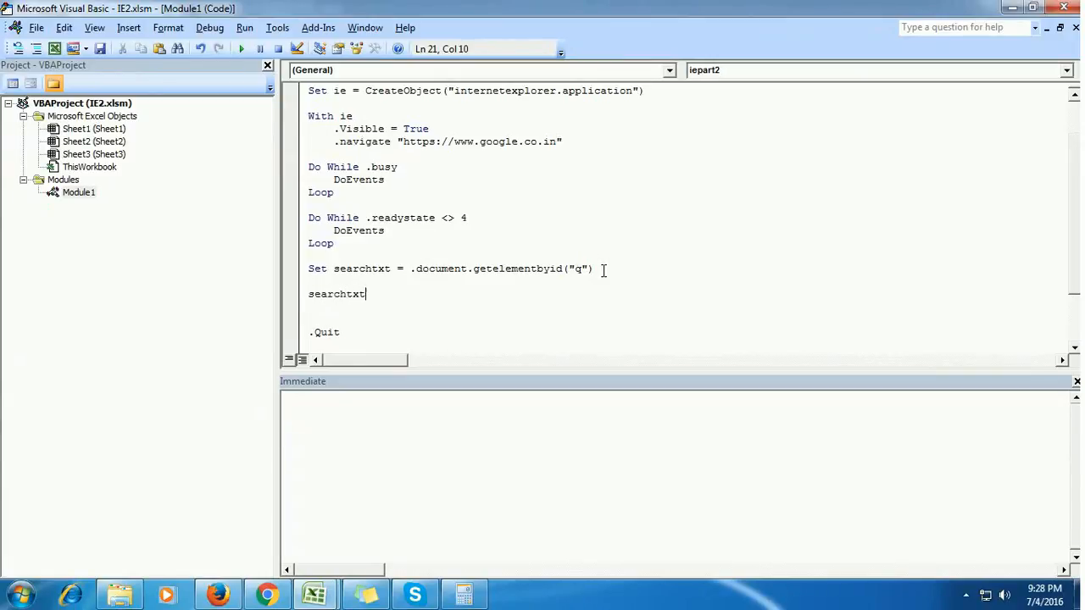
text(.value=)
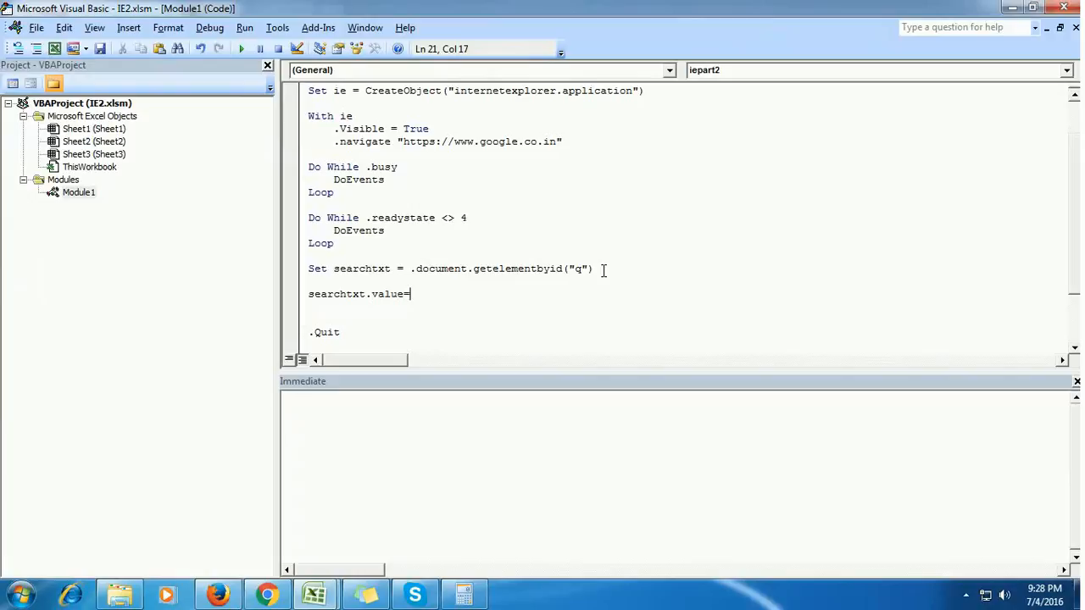
text("Amar)
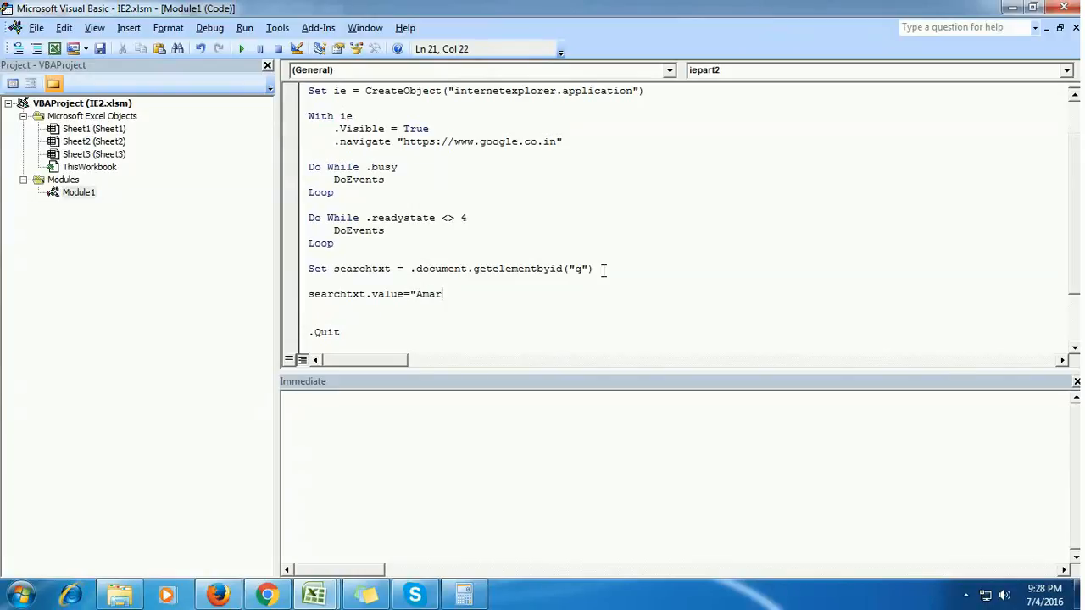
text(an)
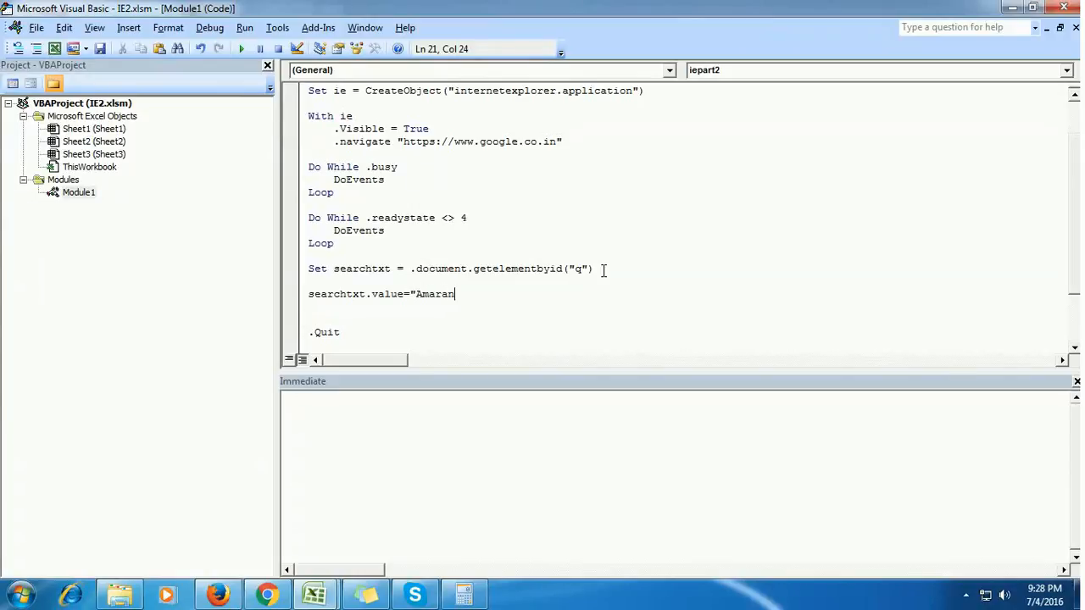
text(da)
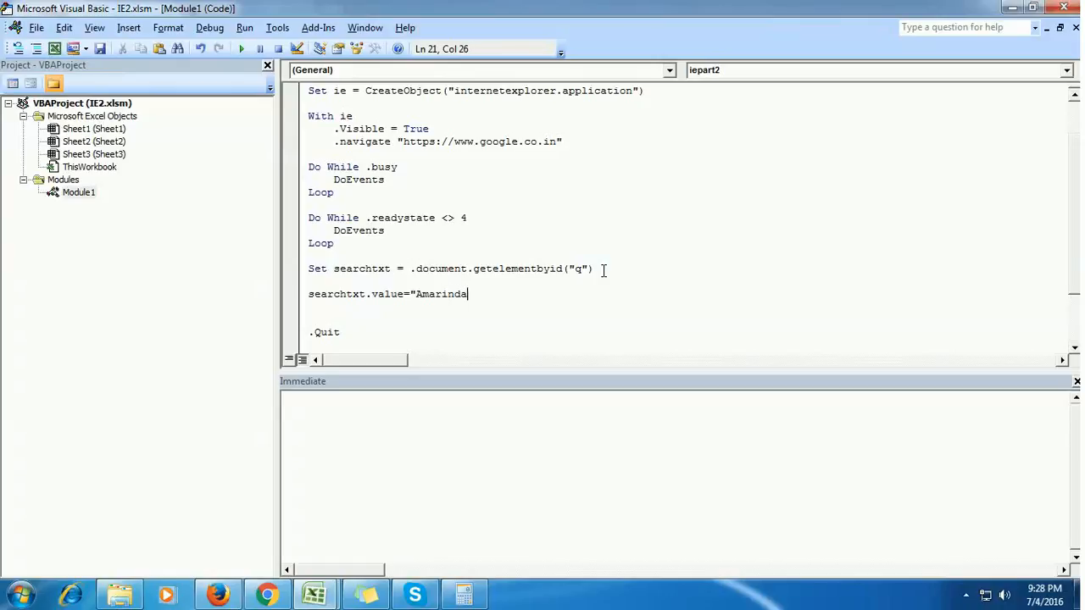
text(z)
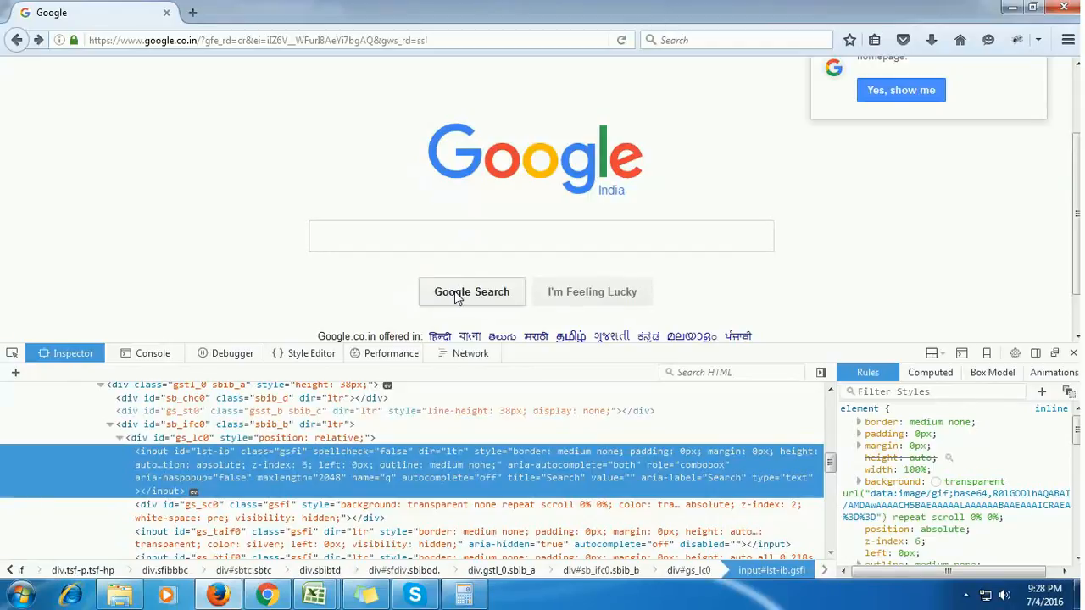
mouse_move(381, 291)
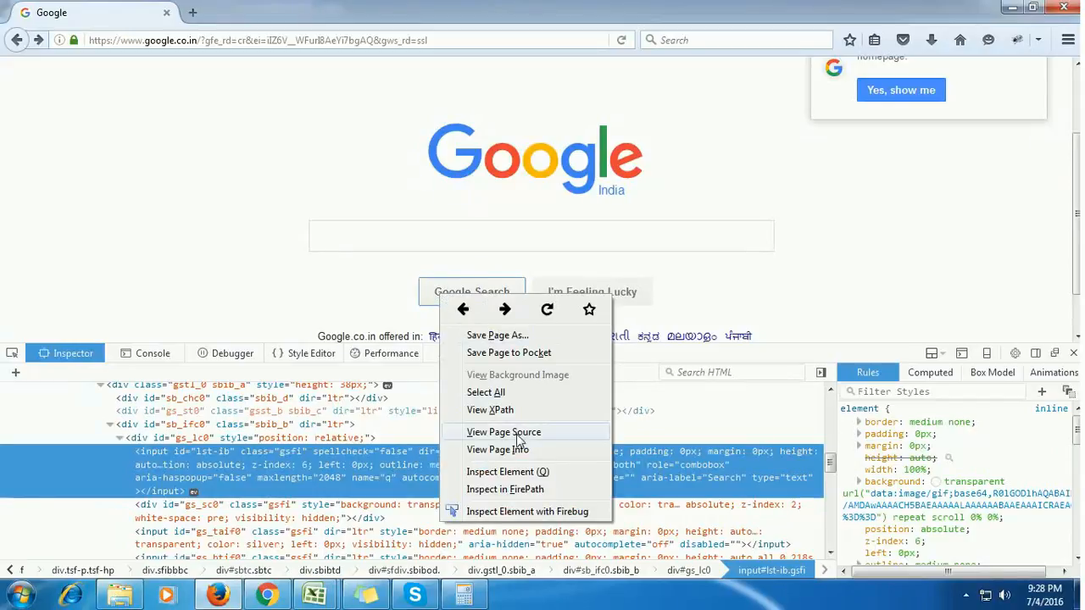
mouse_move(520, 483)
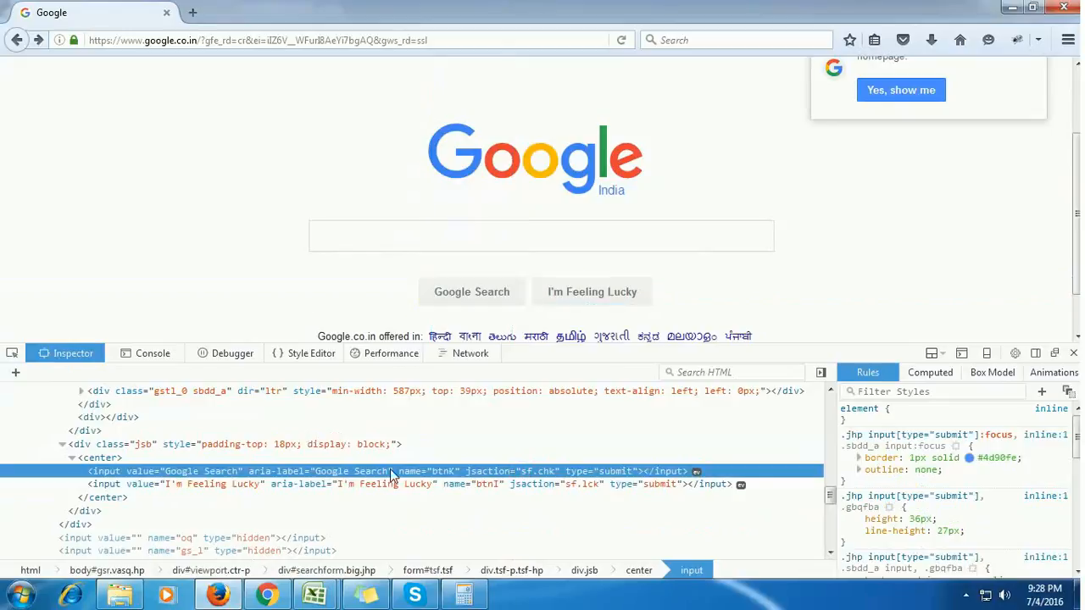
mouse_move(447, 321)
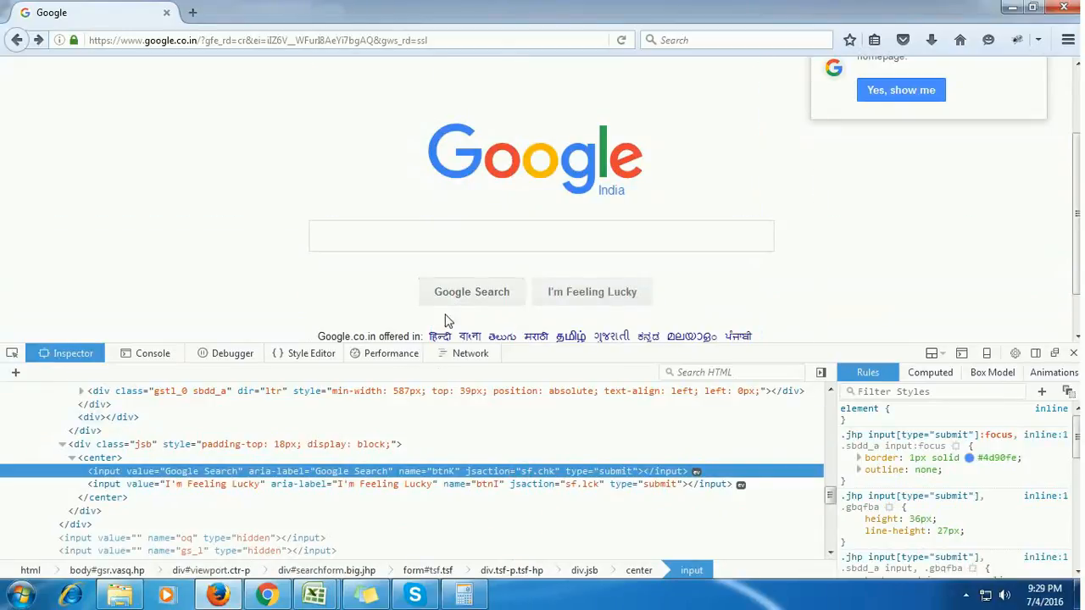
mouse_move(471, 292)
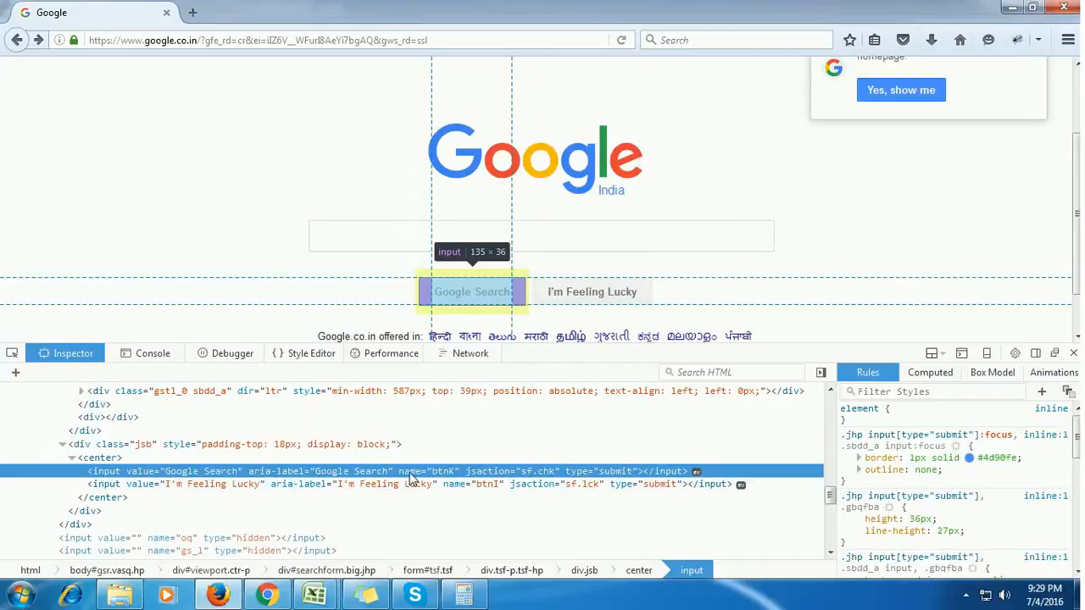
mouse_move(625, 485)
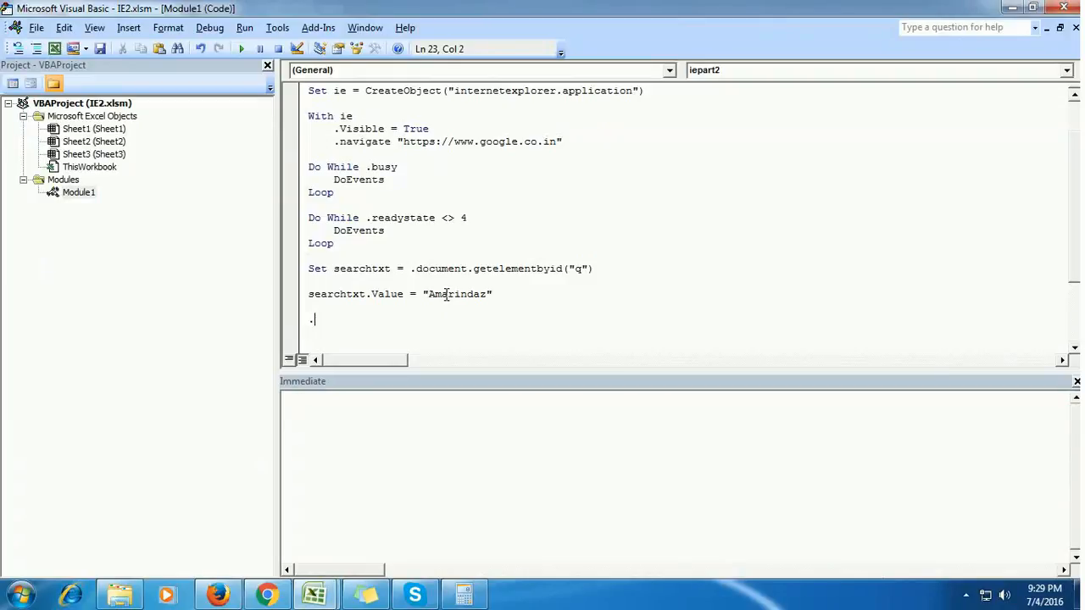
Add .document.forms(0).submit inside the With block to submit the search form
text(docue)
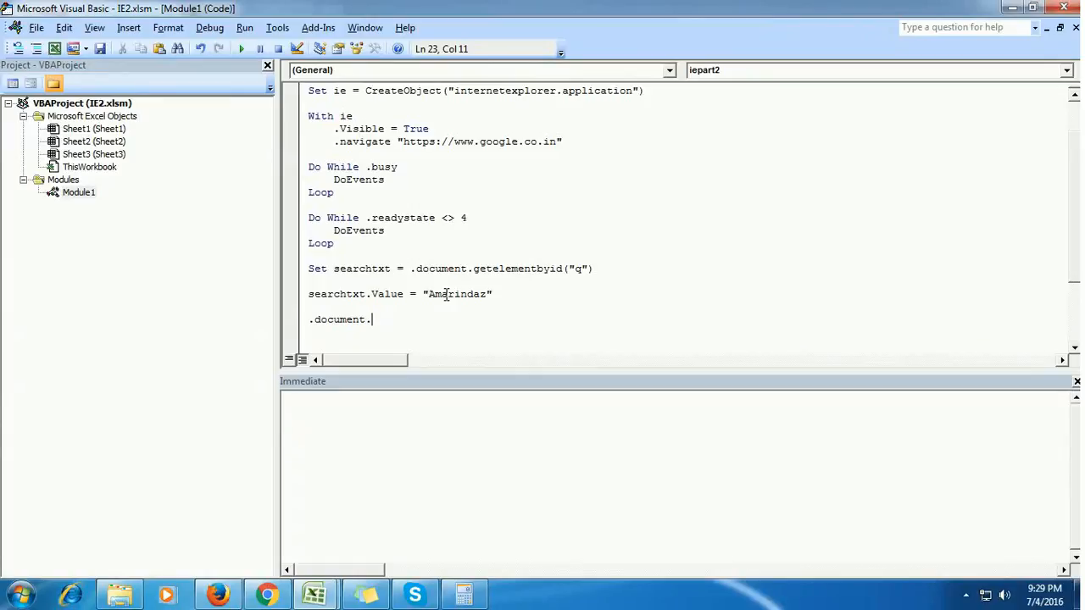
text(forms(0)
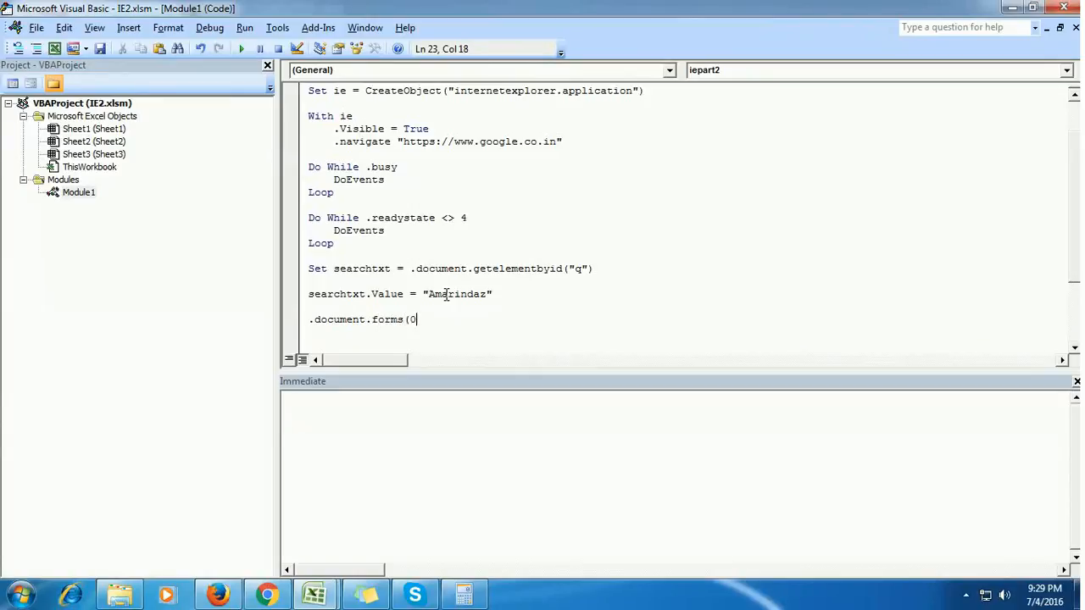
text().subi)
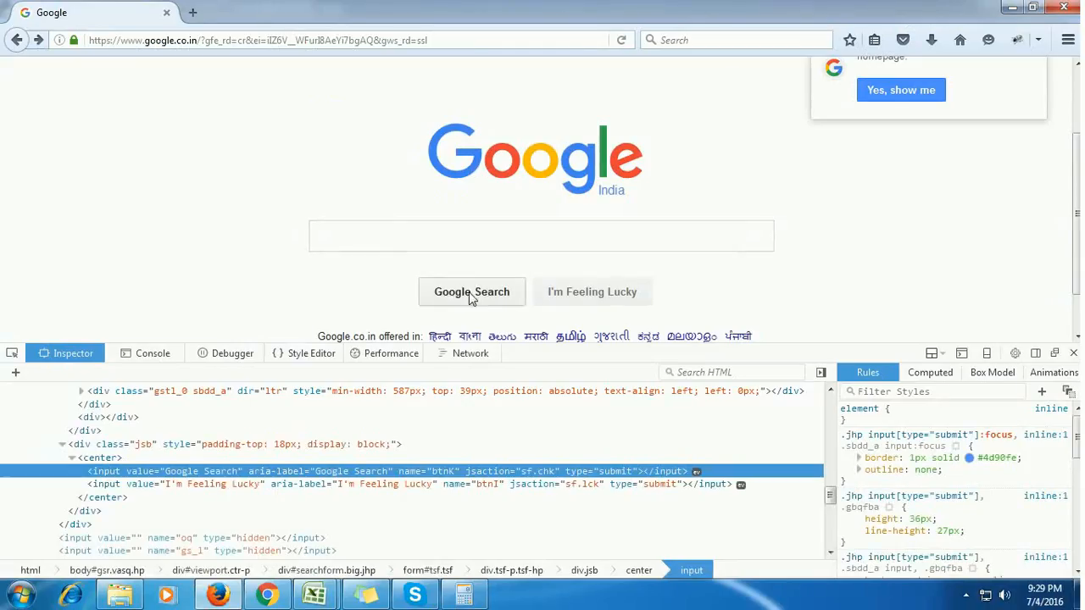
mouse_move(424, 163)
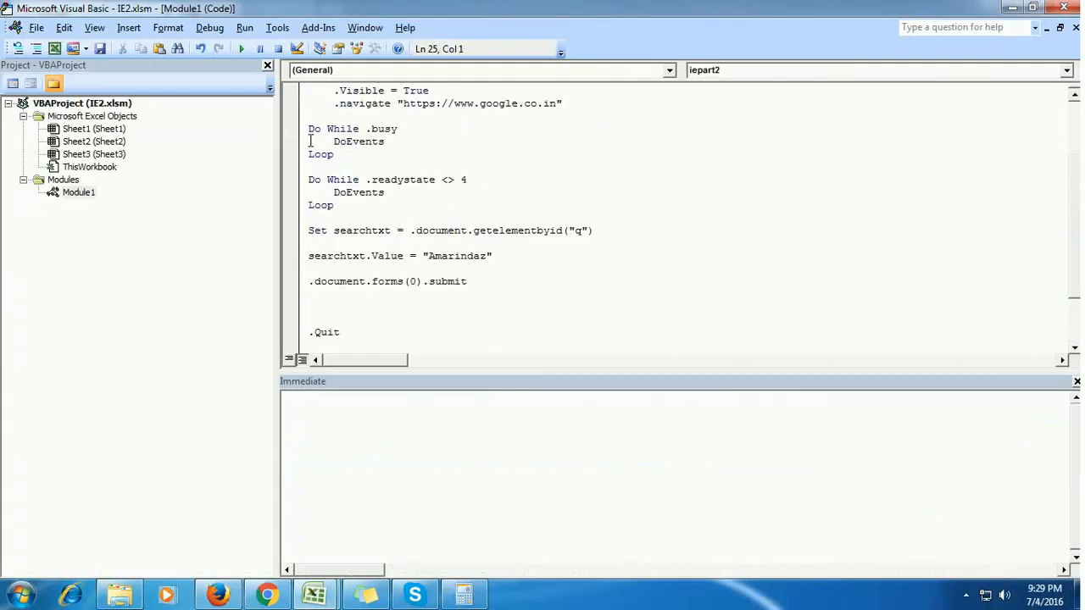
drag(308, 129, 334, 206)
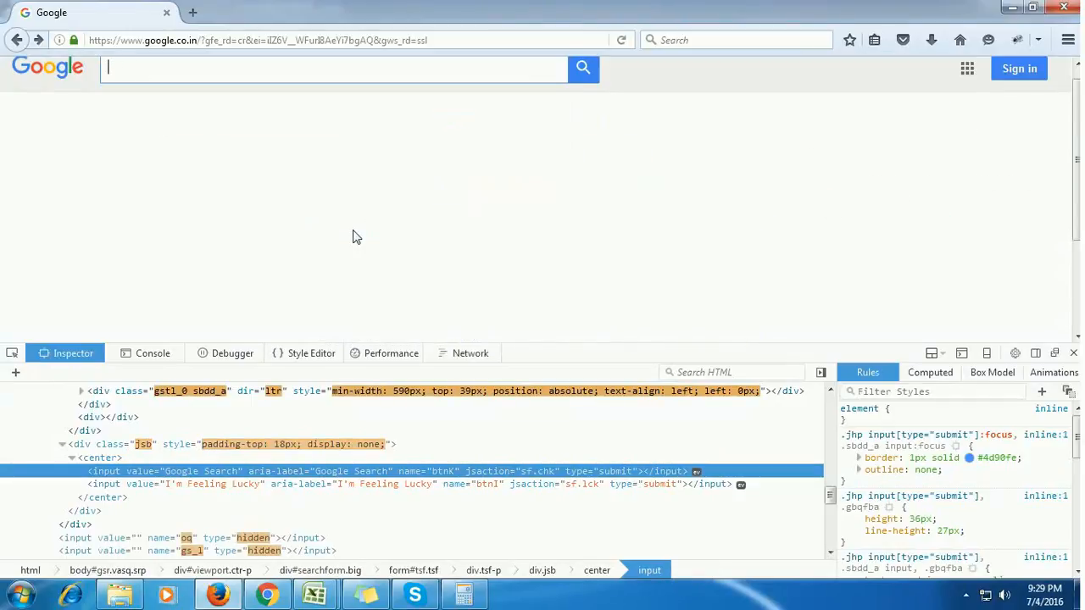
Search Google for search and inspect the 'About … results' count line
text(search)
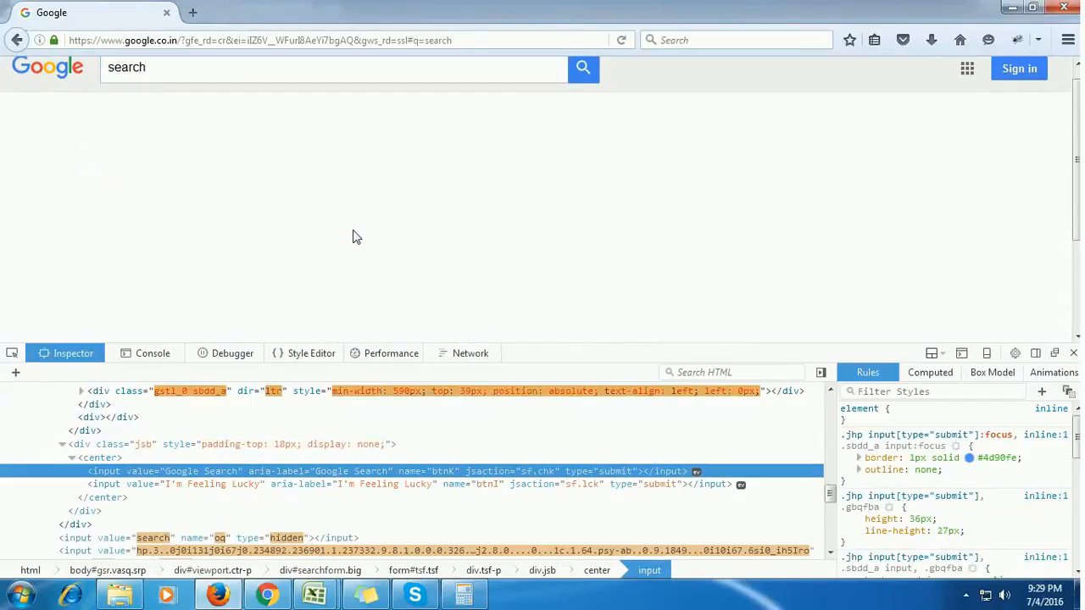
click(583, 80)
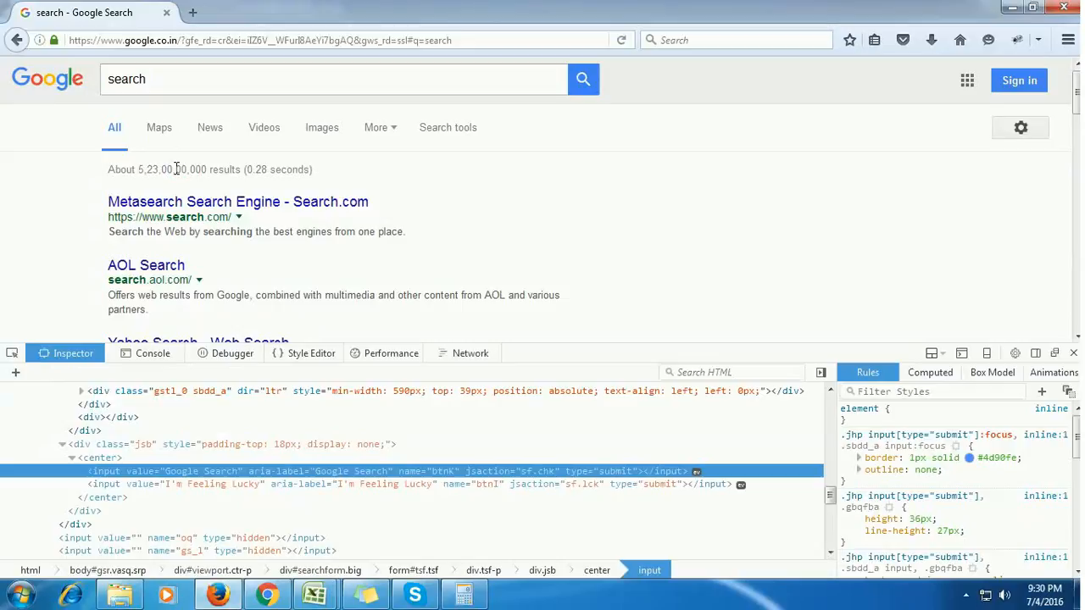
right_click(176, 170)
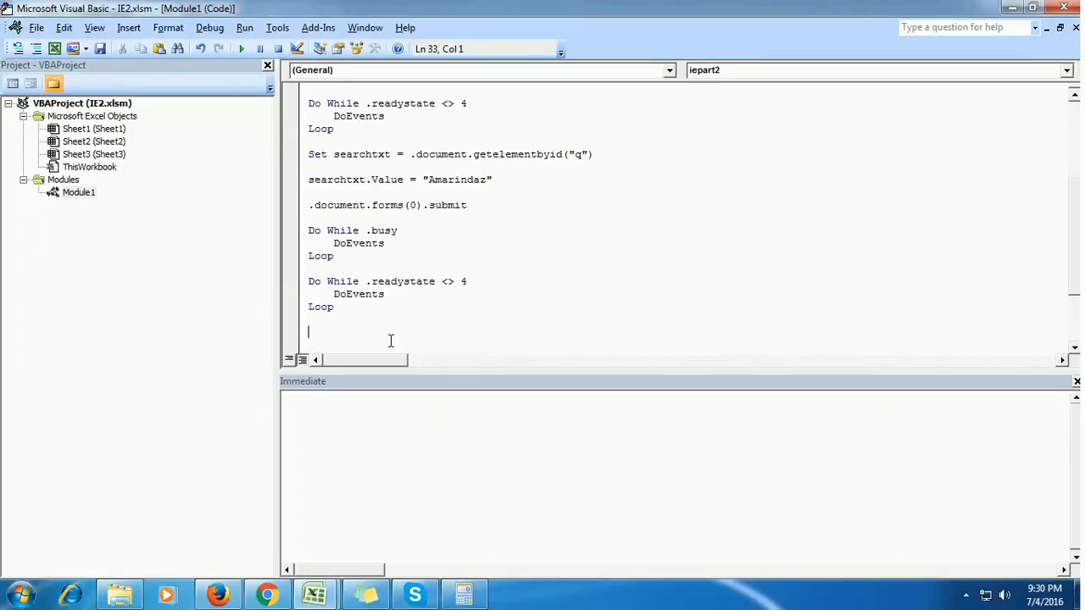
Write Set searchres = .document.getelementbyid("resultStats") below the readystate loop
text(set)
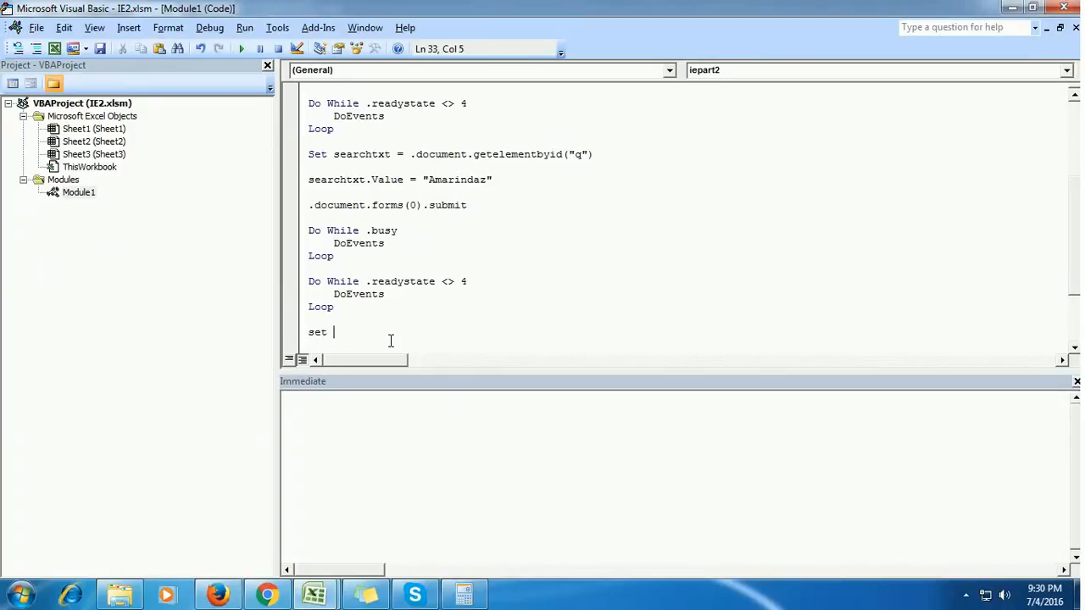
text(search)
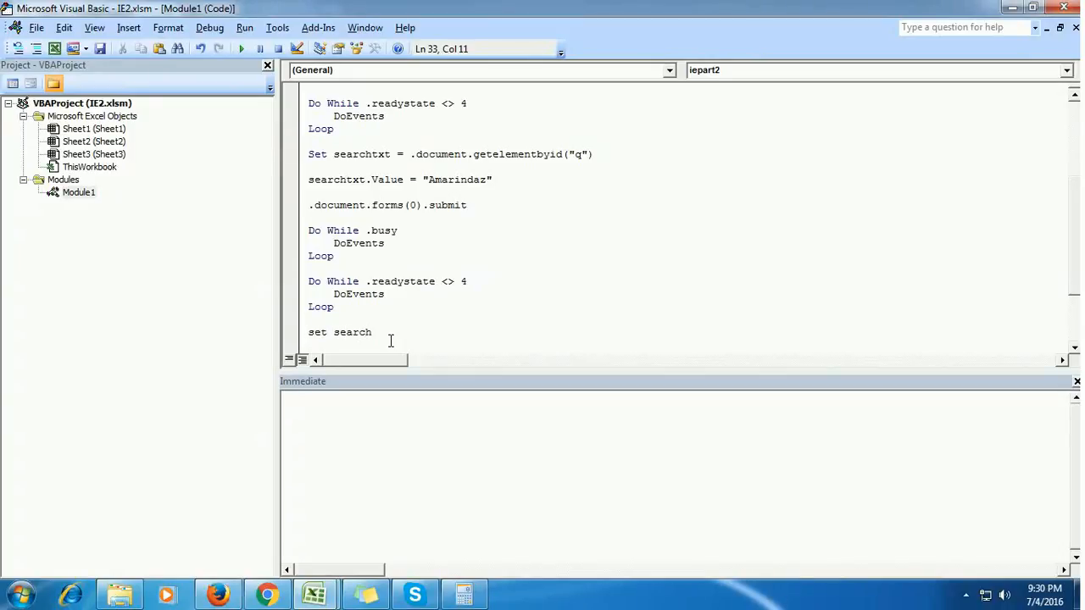
text(res)
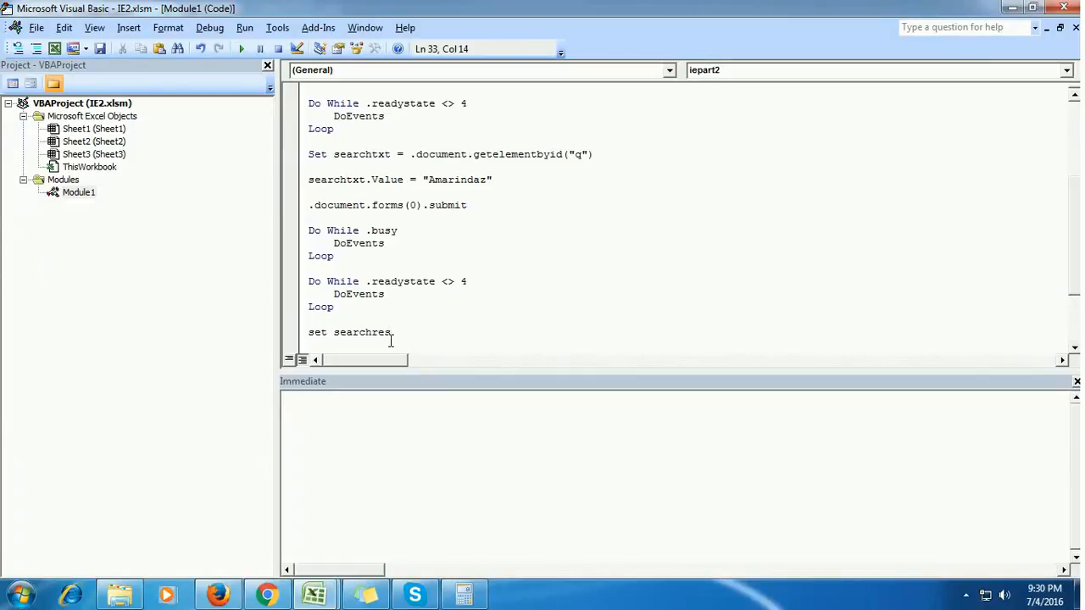
text(s.do)
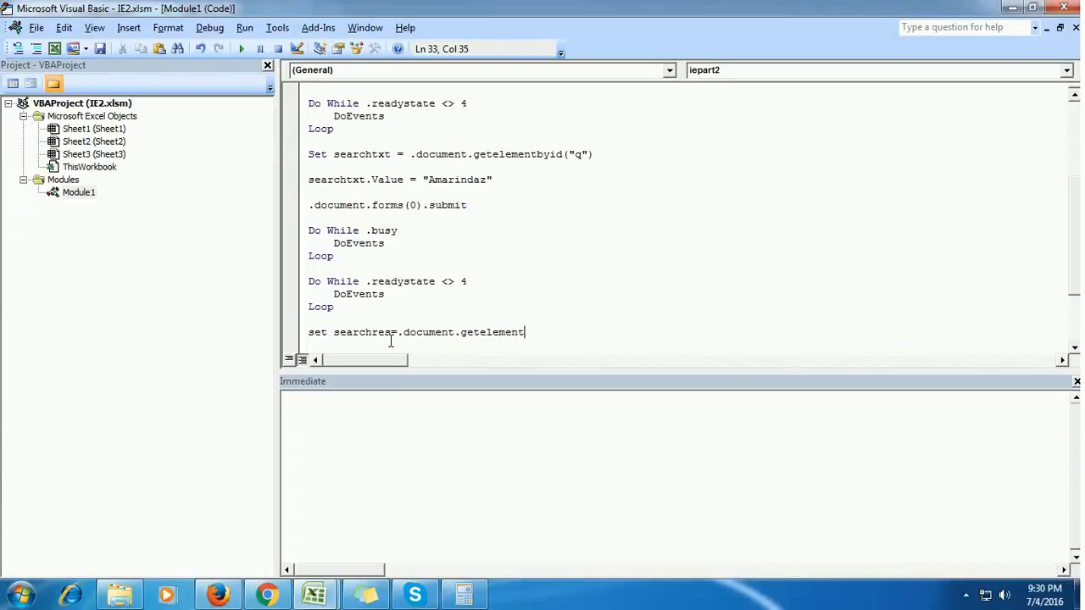
text(byid("resultStats)
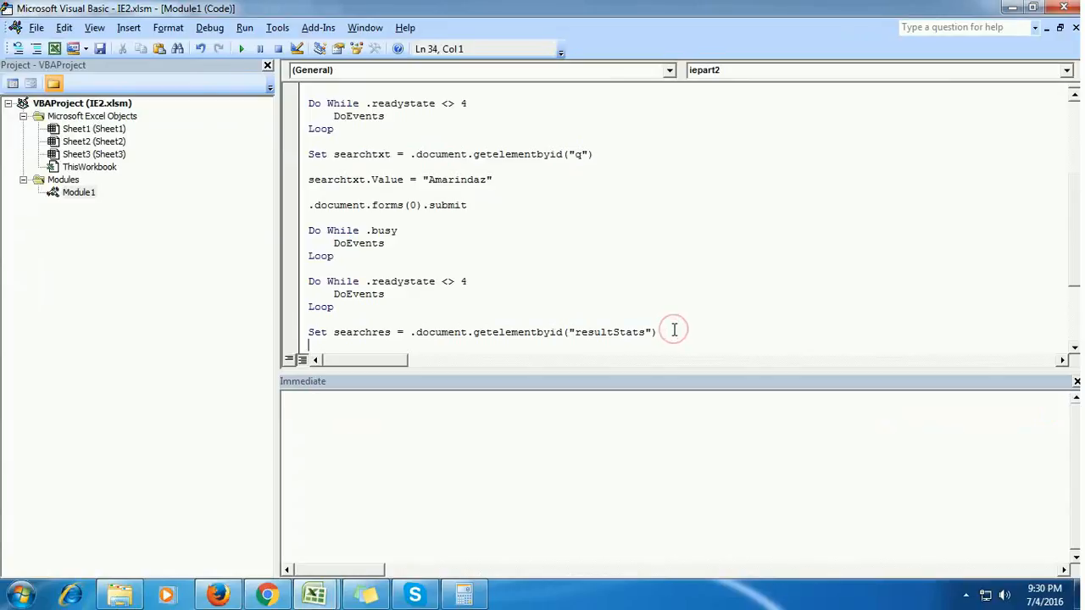
key(enter)
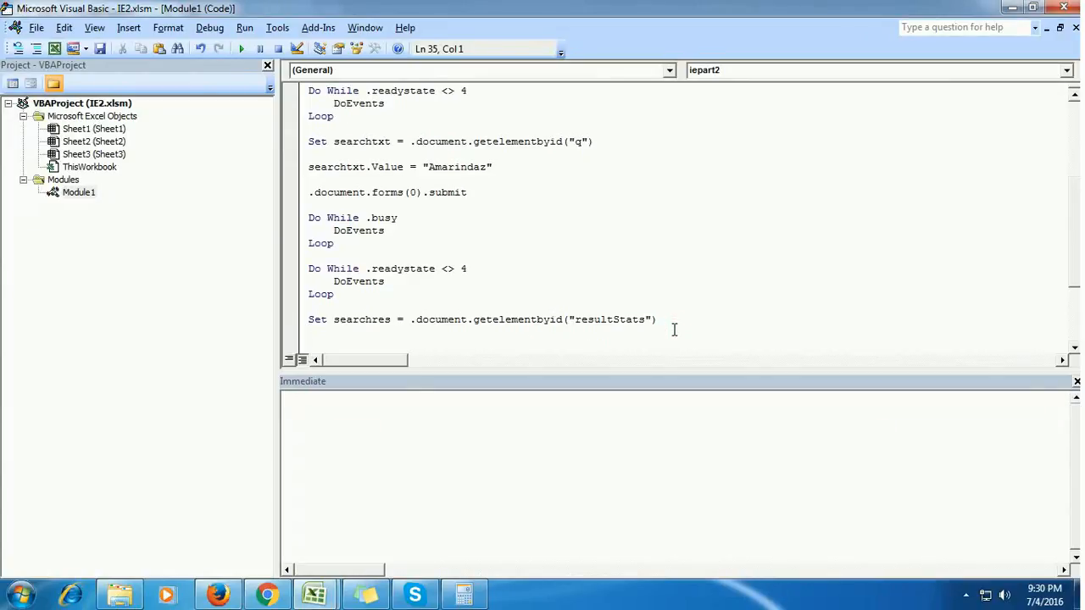
mouse_move(499, 322)
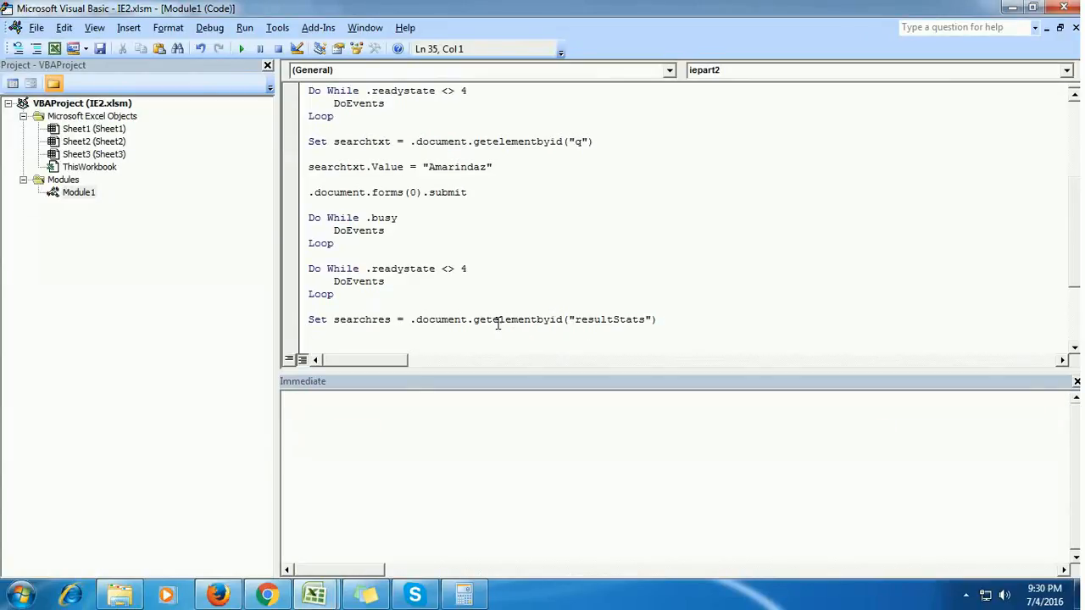
drag(332, 319, 661, 319)
text(this)
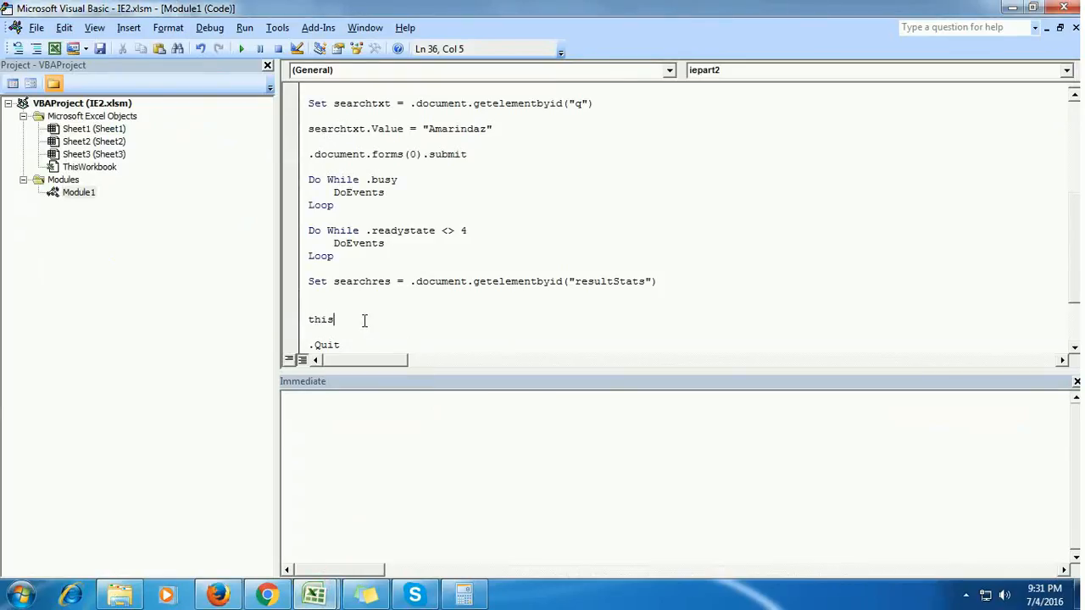
Write ThisWorkbook.Sheets(1).Range("A1") = searchres.innertext before .Quit
text(workbook.sh)
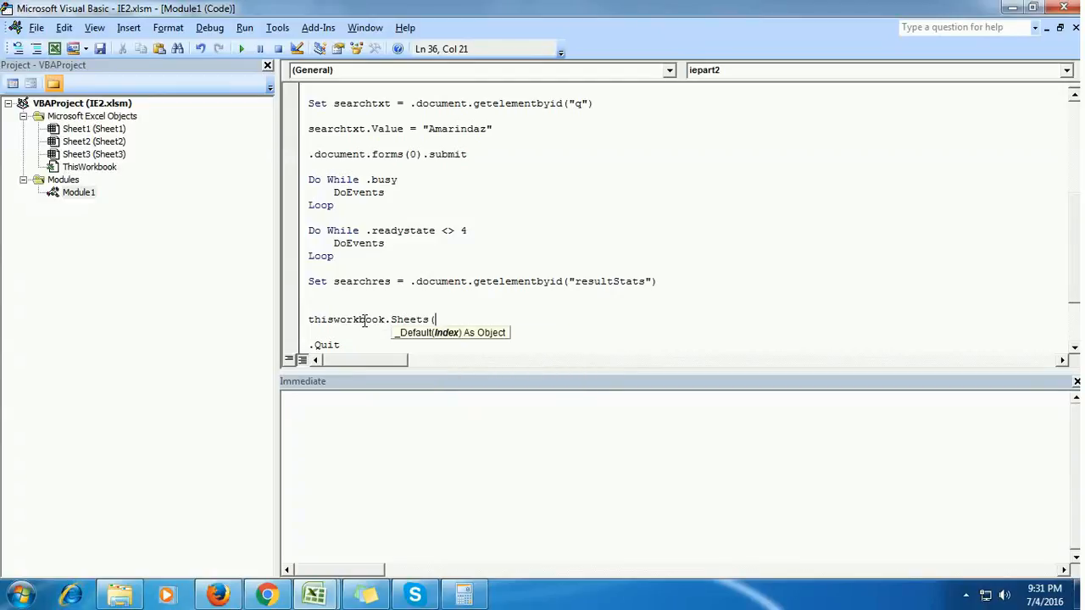
text(1).Range)
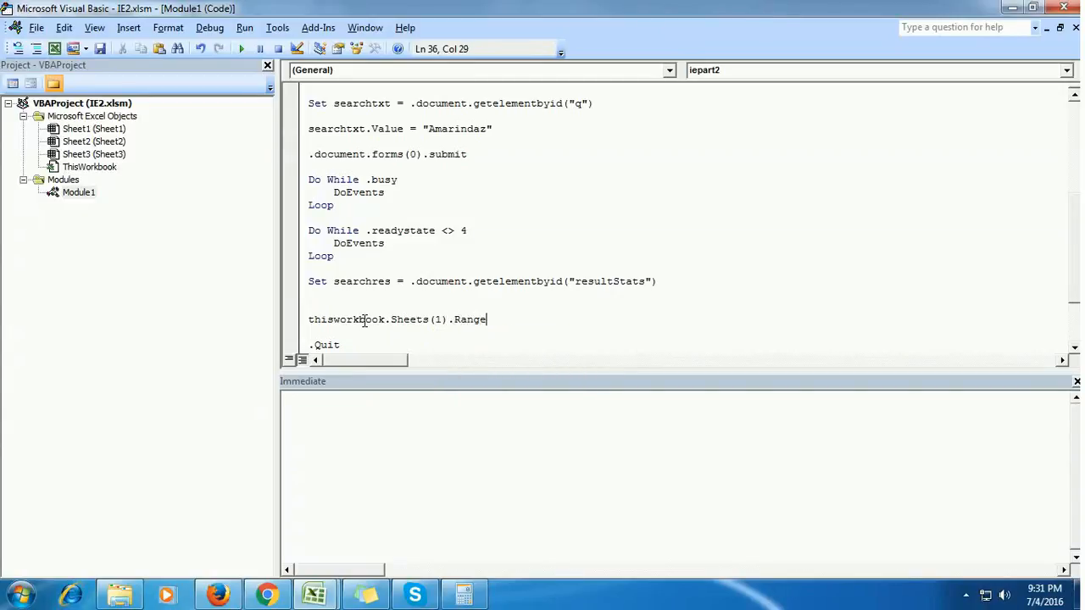
text(("A1)
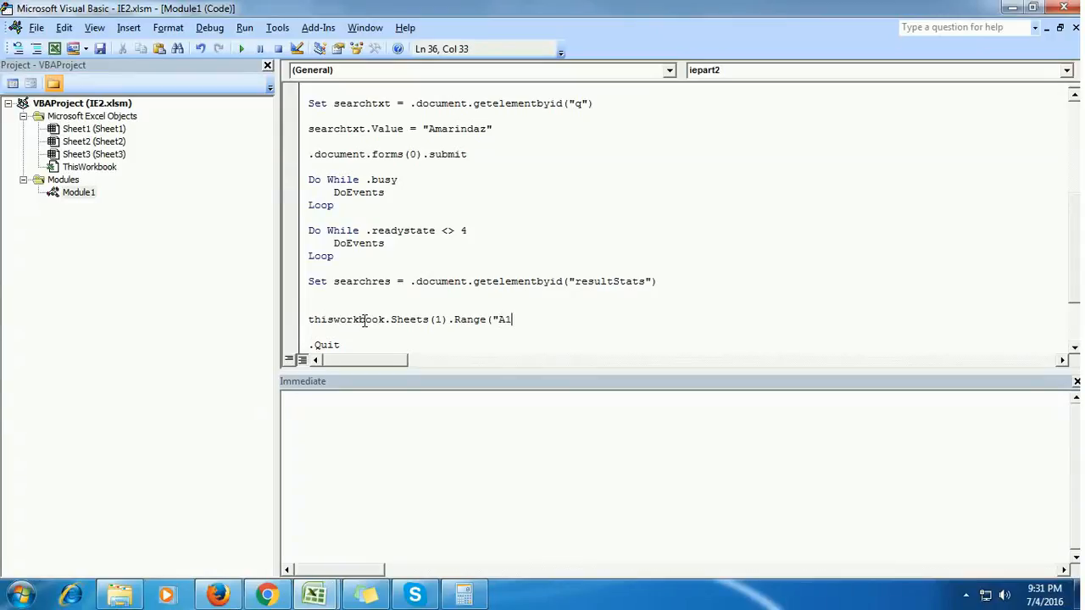
text("))
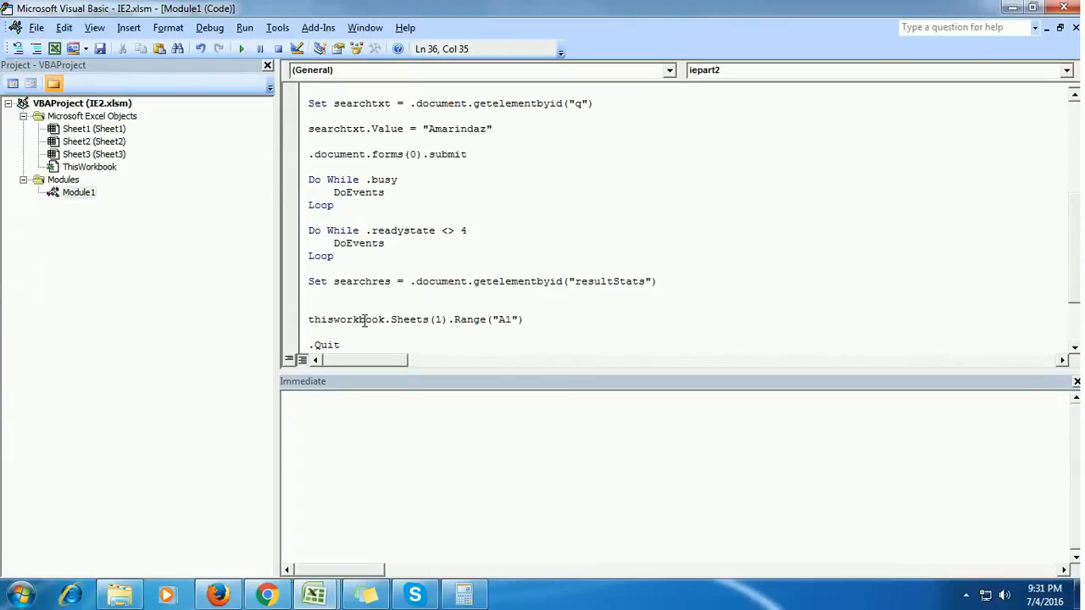
text(=search)
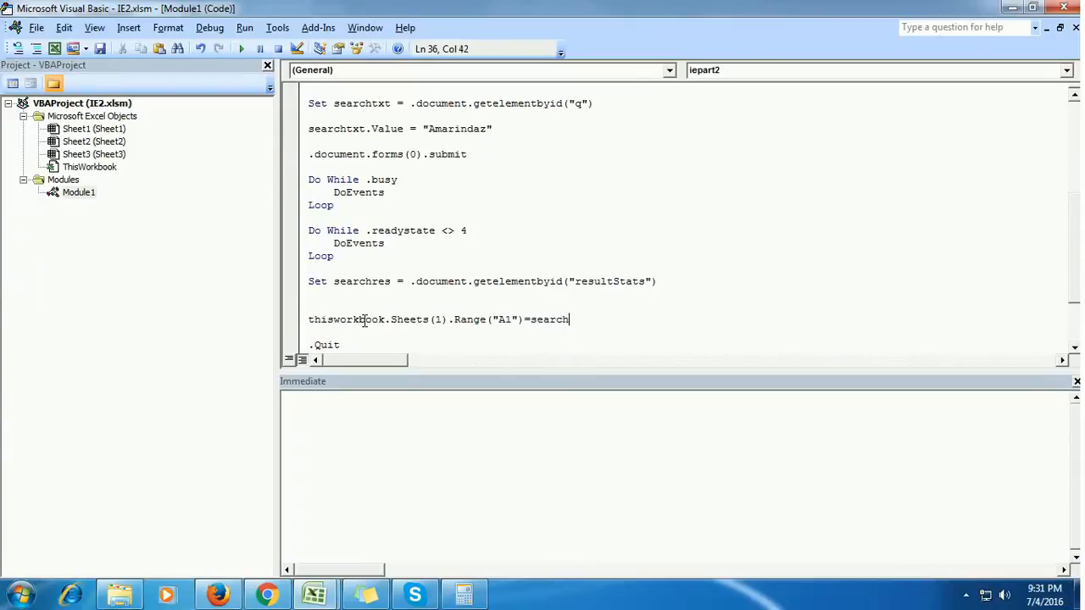
text(res.)
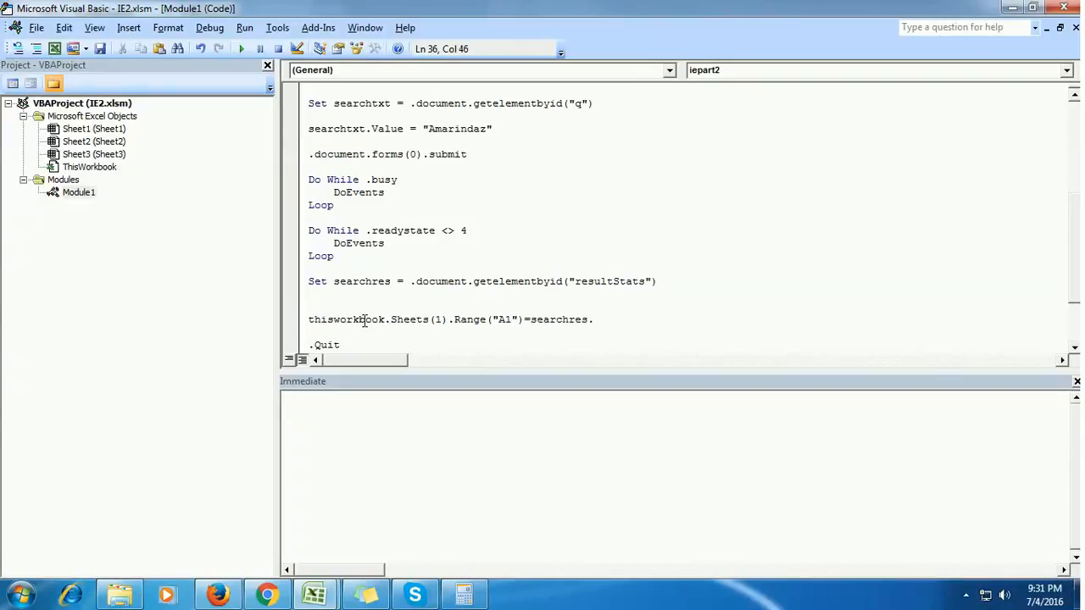
text(innertext)
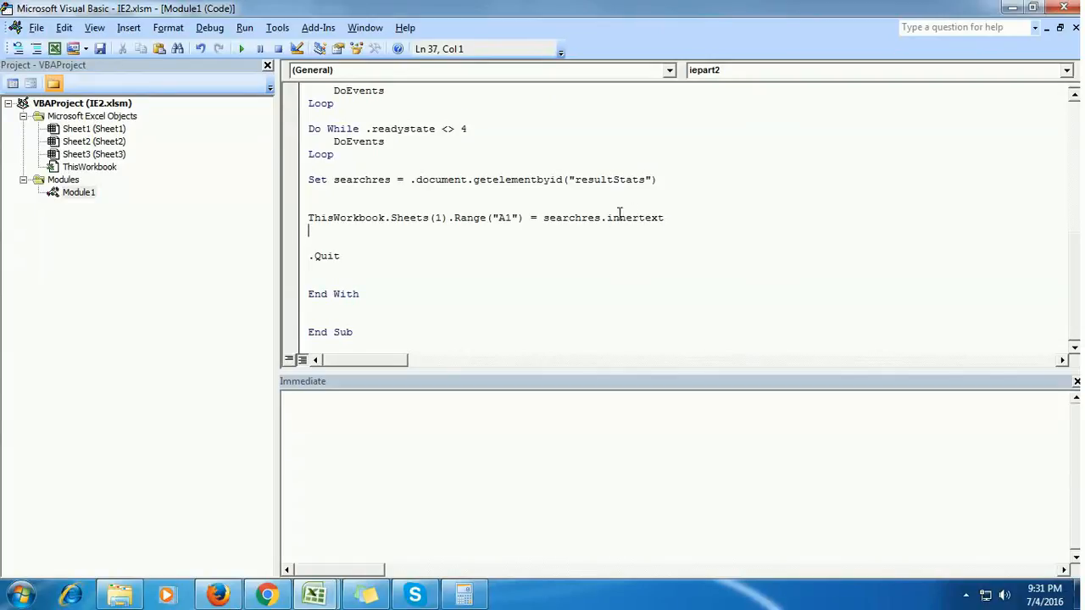
Select searchres on the line below to verify the variable name matches
click(334, 180)
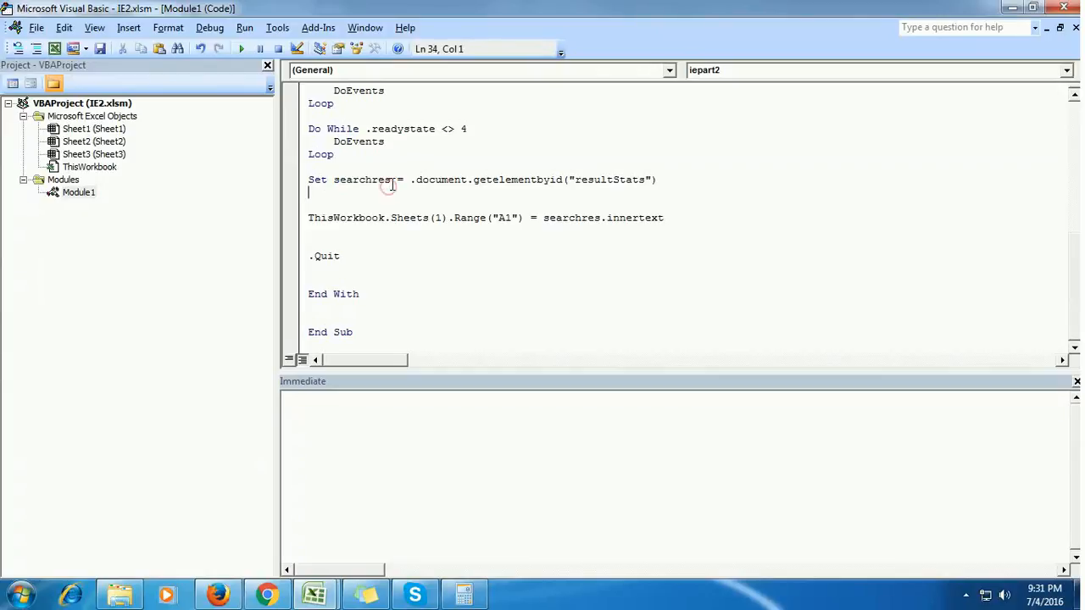
double_click(362, 180)
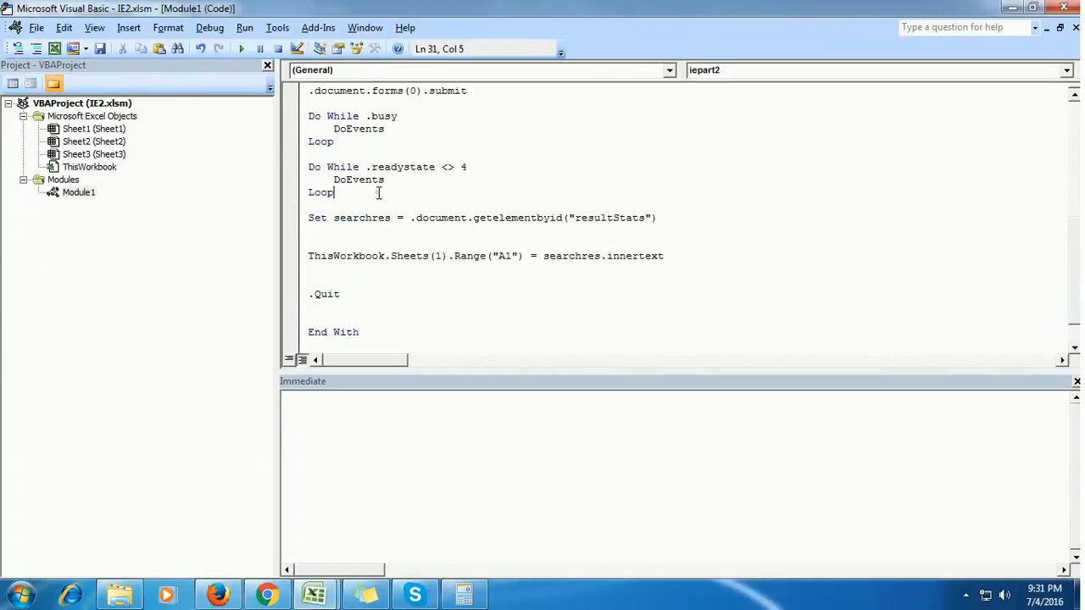
Run the macro, placing 'About 738 results' into cell A1 of Sheet1
click(241, 47)
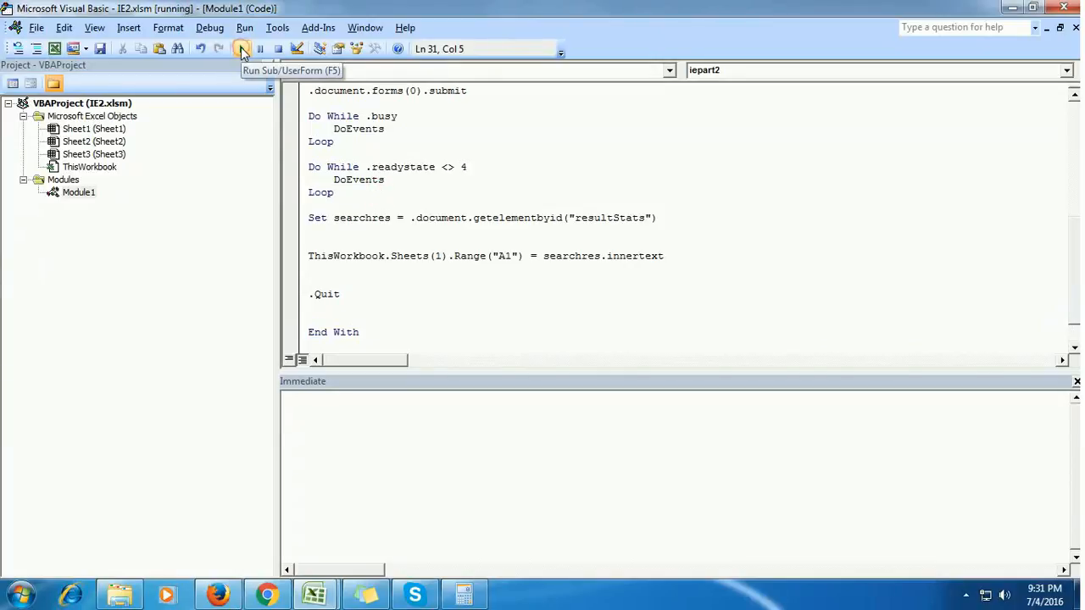
click(240, 48)
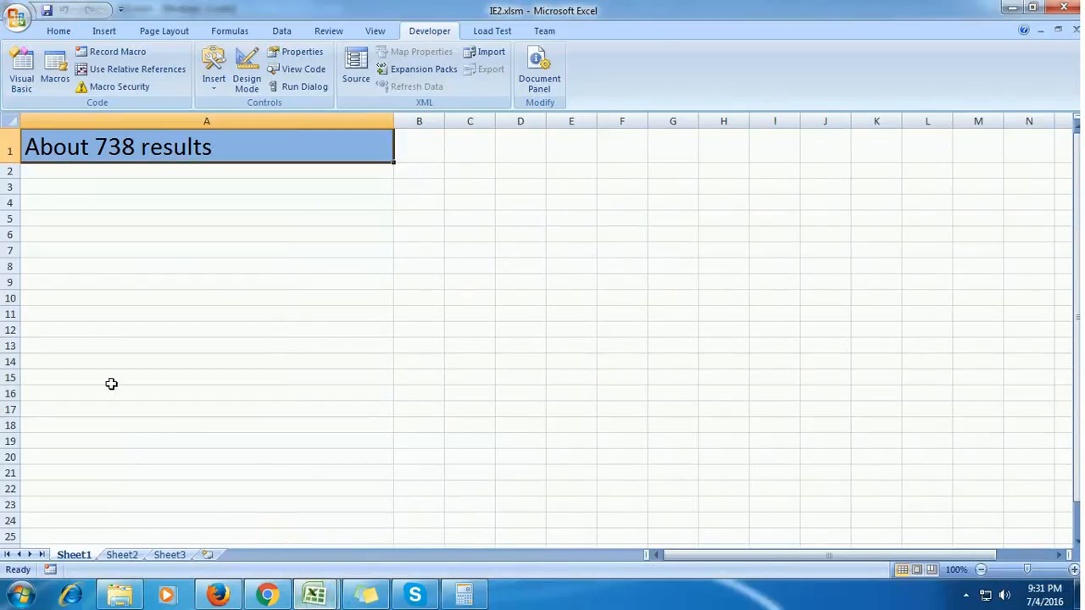
mouse_move(50, 156)
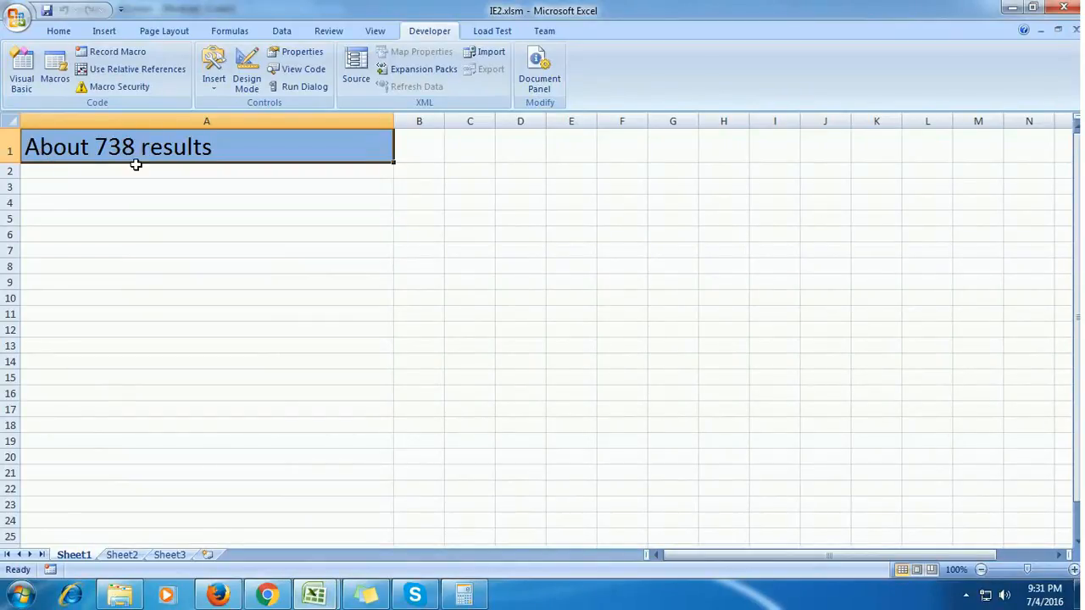
mouse_move(203, 326)
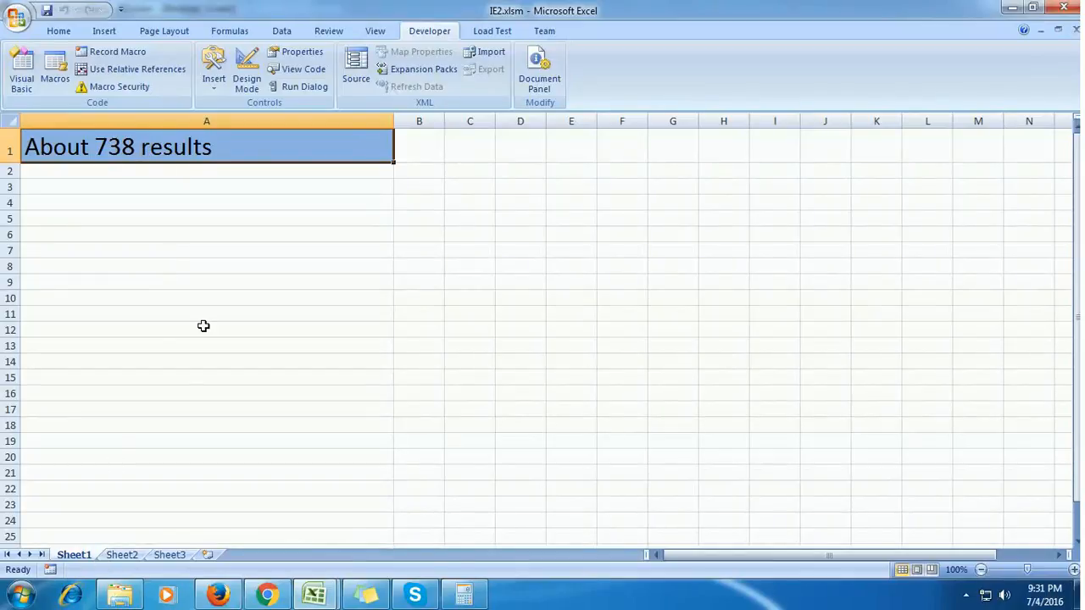